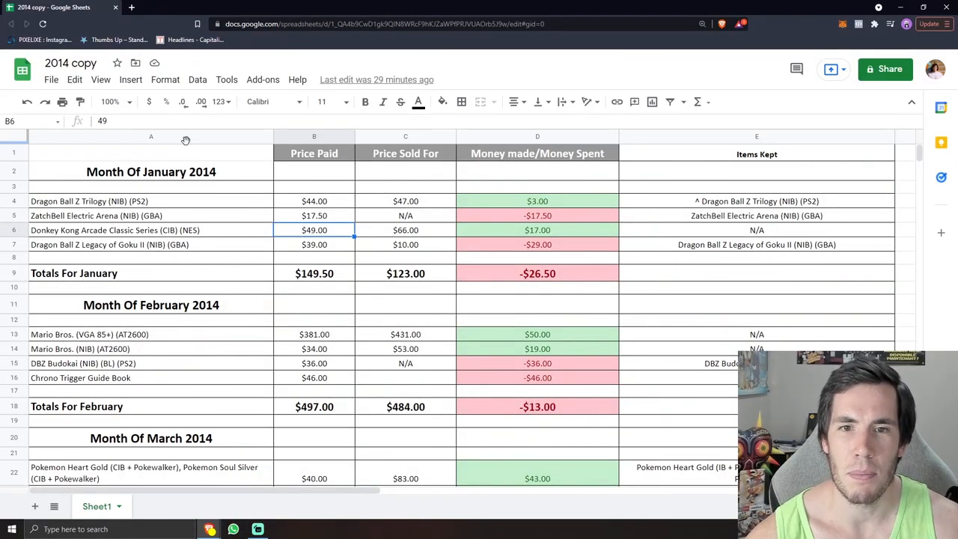
# Step: Review Dragon Ball Z Trilogy across the Price Paid, Sold, Money Made and Kept columns, including its $47.00 sale
pyautogui.click(150, 136)
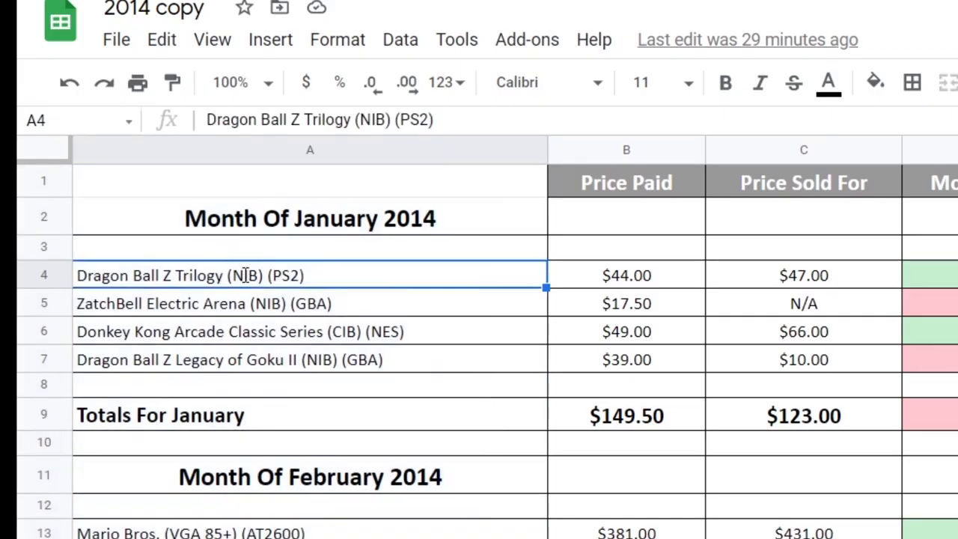
pyautogui.doubleClick(249, 274)
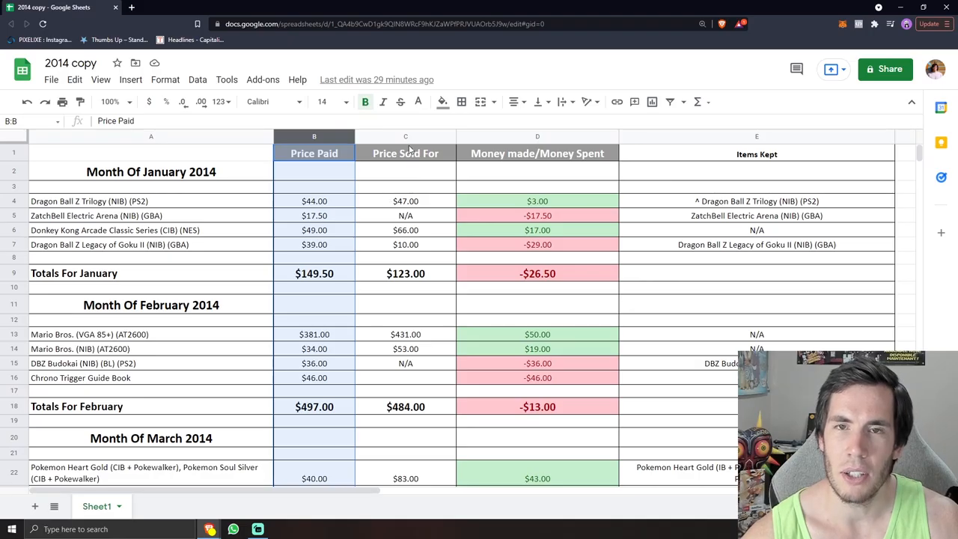
pyautogui.click(406, 136)
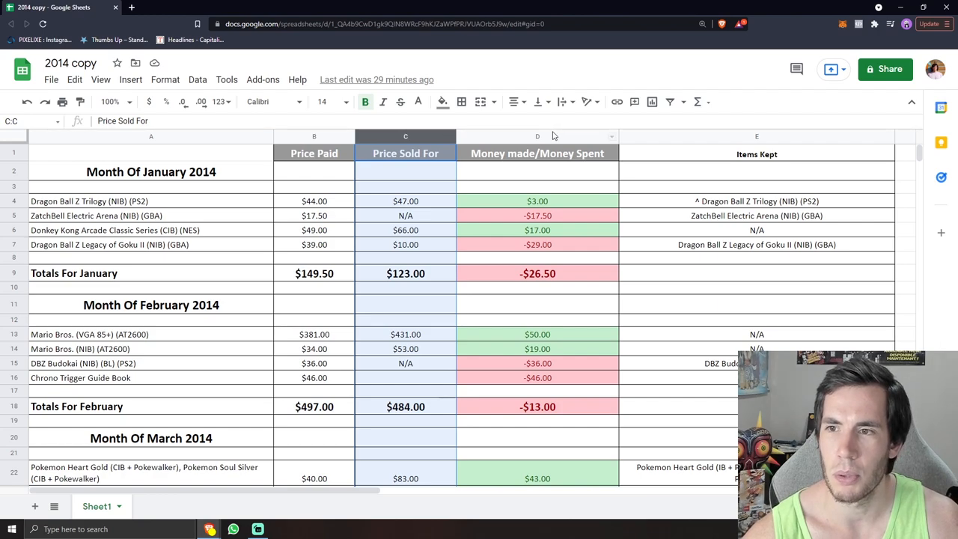
pyautogui.click(538, 136)
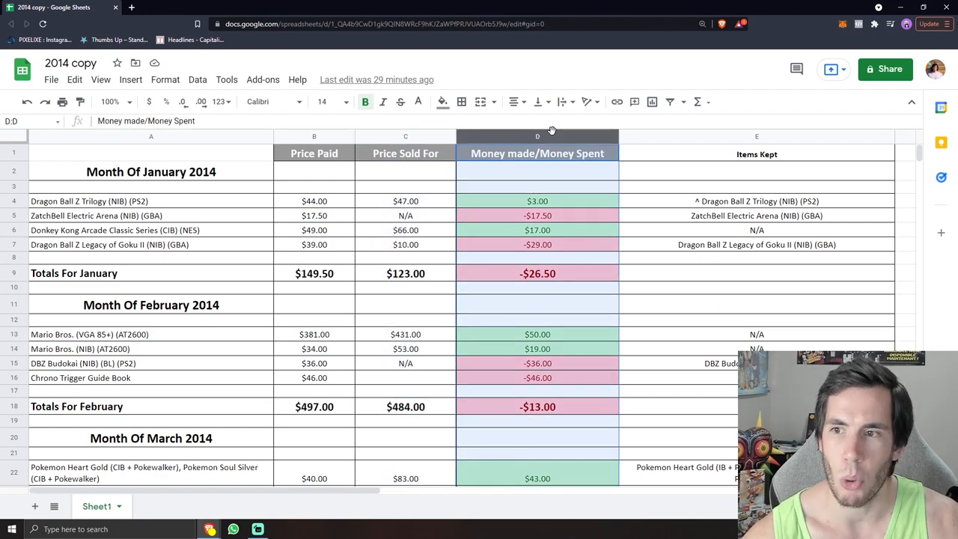
pyautogui.click(756, 136)
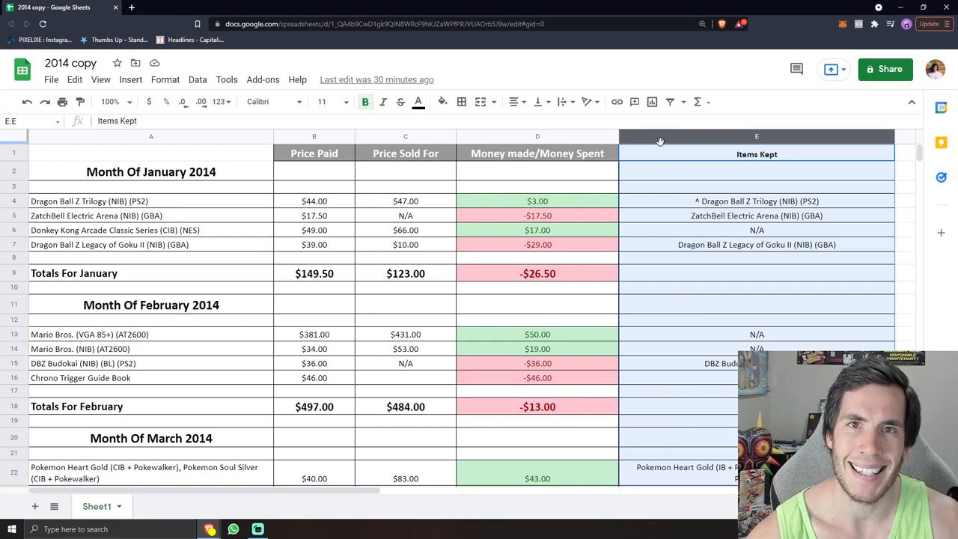
pyautogui.click(314, 136)
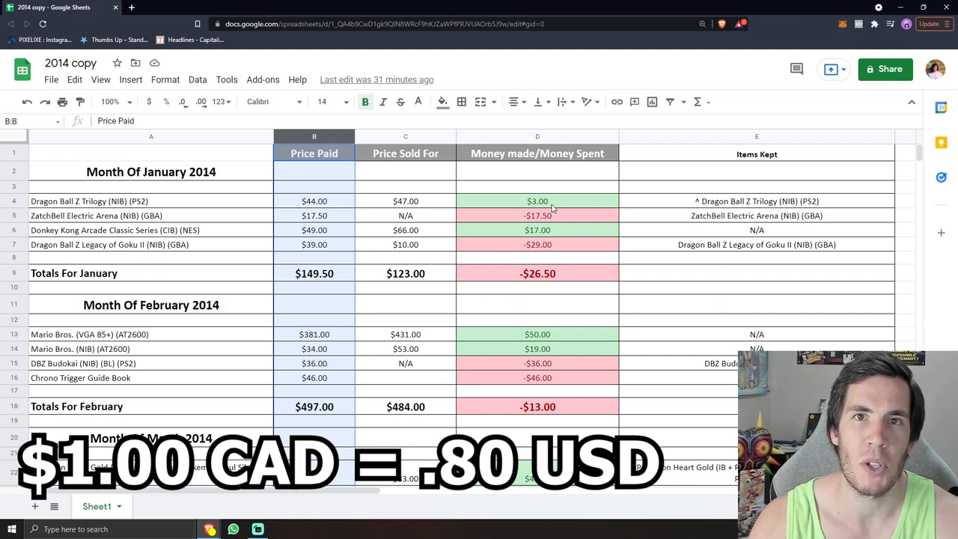
pyautogui.click(406, 201)
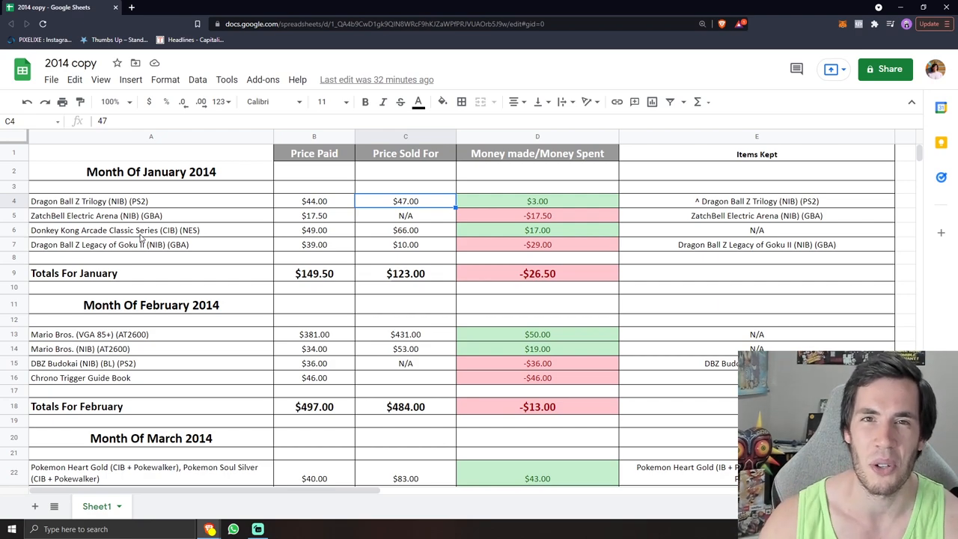
# Step: Check the Legacy of Goku II row and Donkey Kong Arcade Classic Series' $49.00 purchase
pyautogui.click(89, 200)
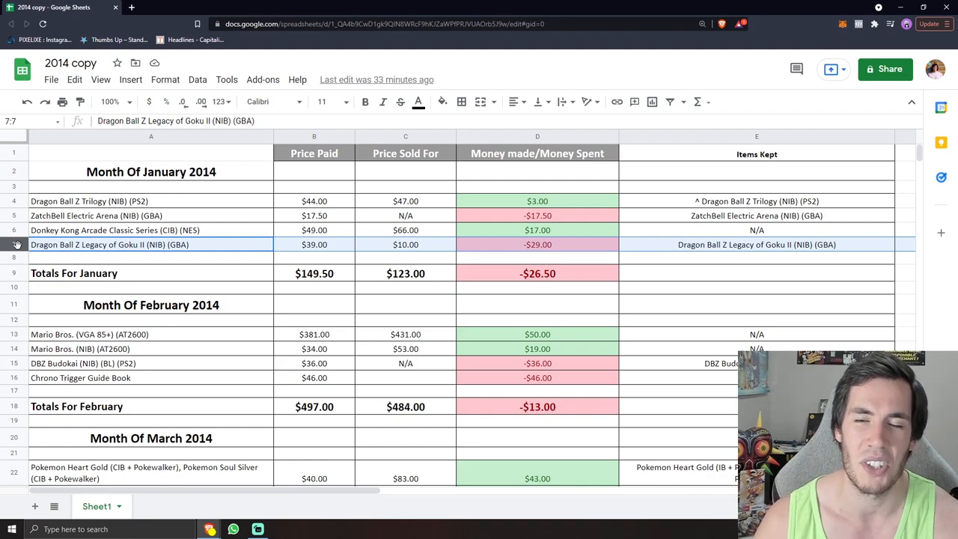
pyautogui.click(116, 230)
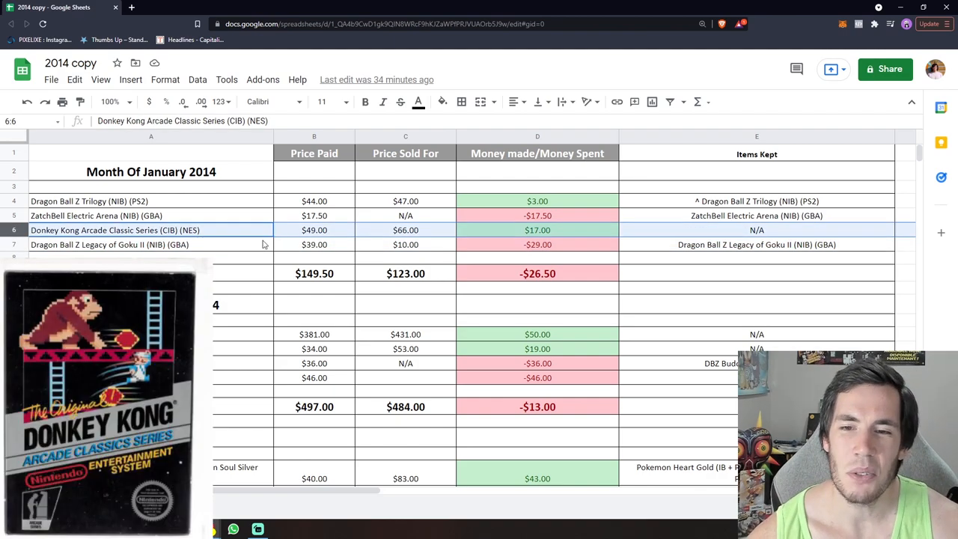
pyautogui.moveTo(250, 233)
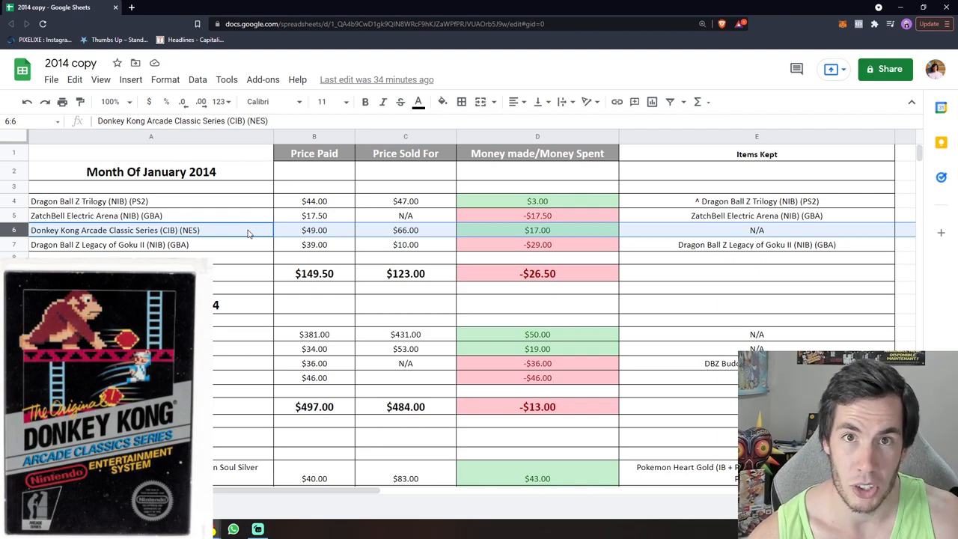
pyautogui.moveTo(292, 241)
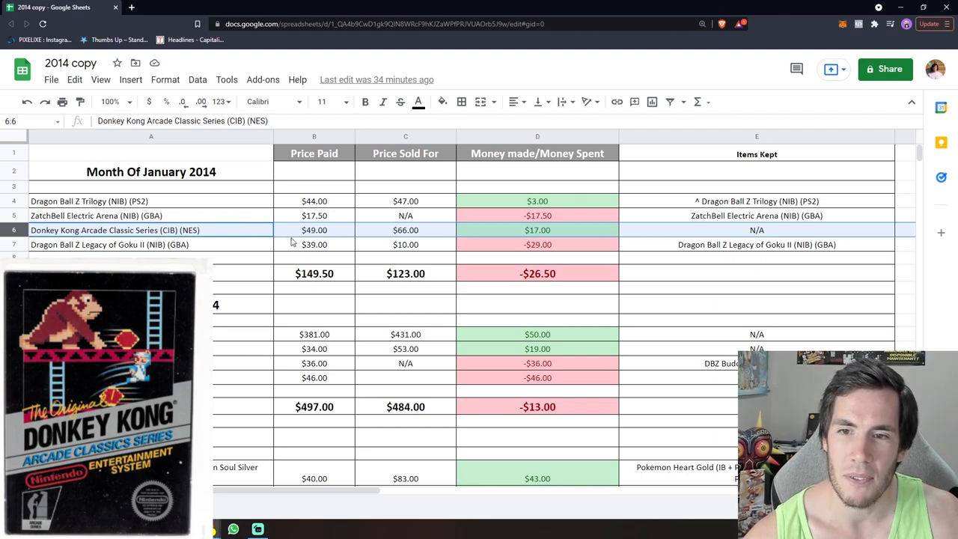
pyautogui.click(314, 230)
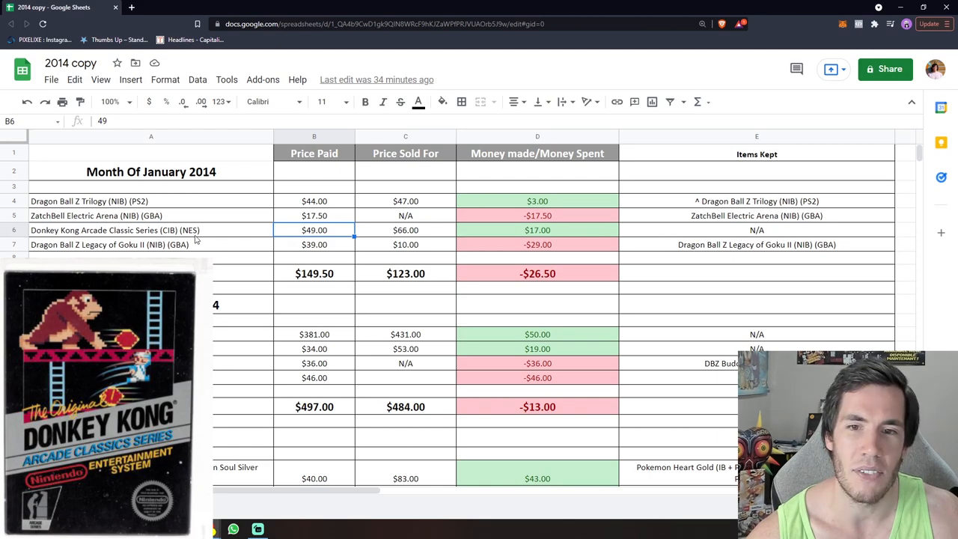
pyautogui.click(150, 230)
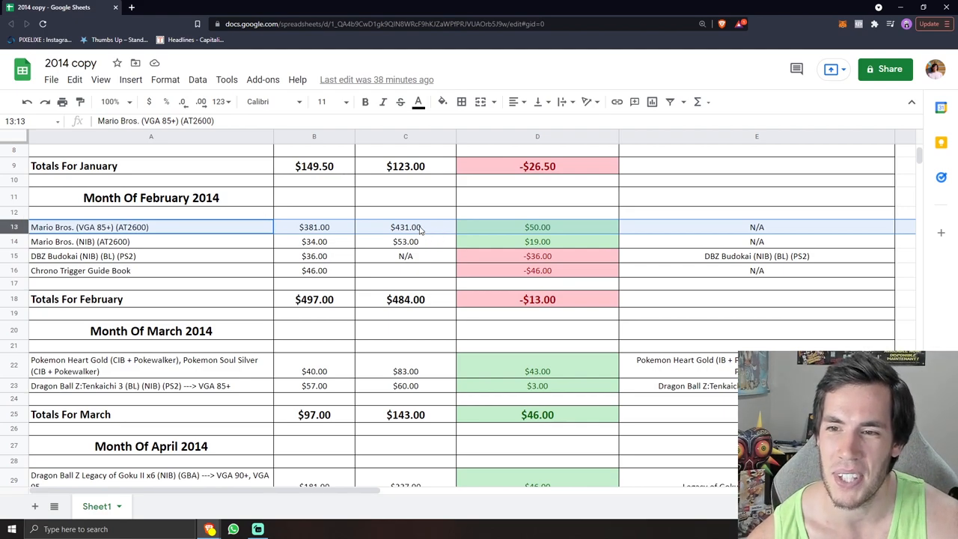
pyautogui.click(538, 227)
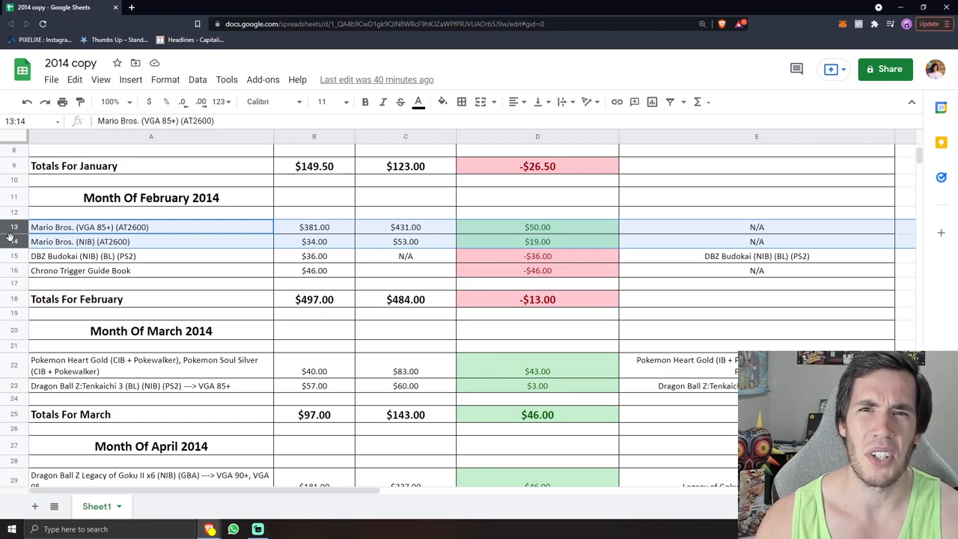
pyautogui.click(80, 270)
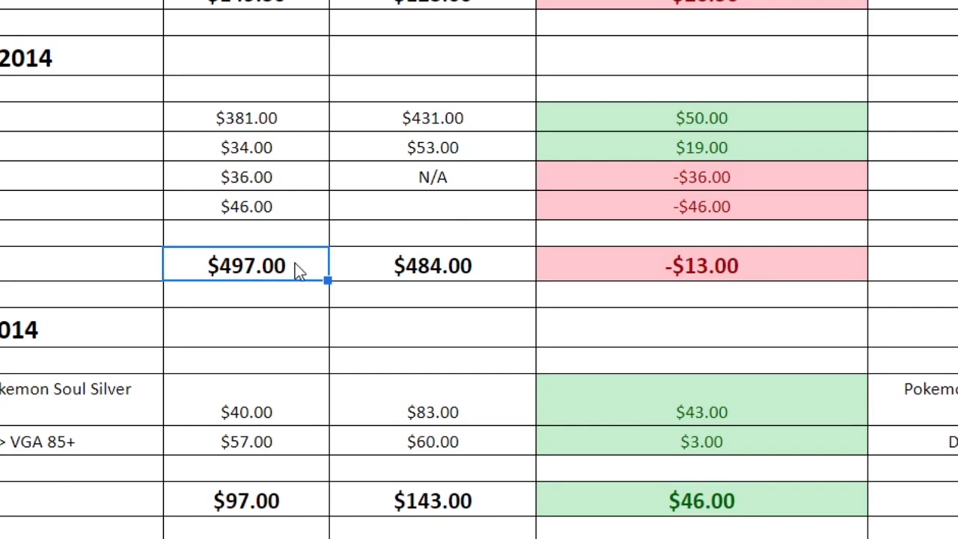
pyautogui.moveTo(524, 269)
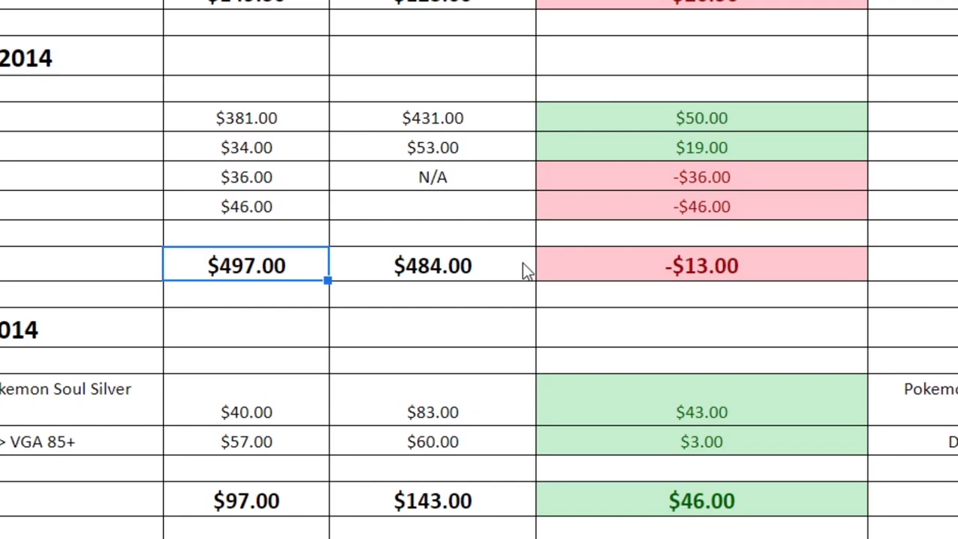
pyautogui.click(701, 265)
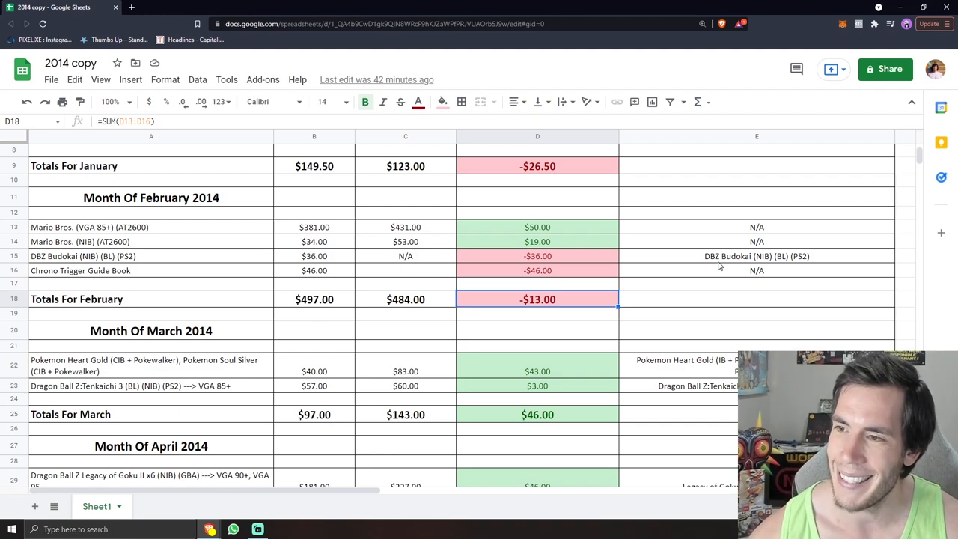
pyautogui.click(757, 255)
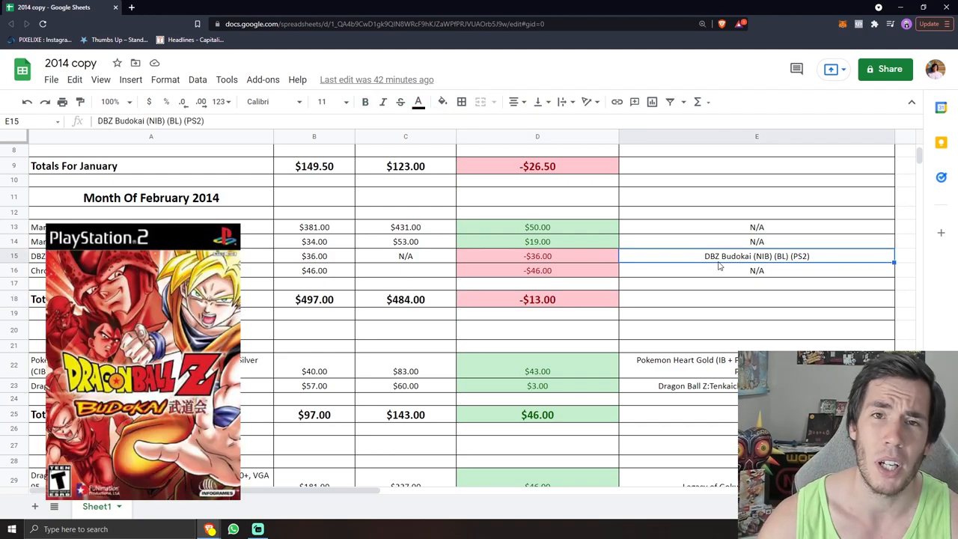
# Step: Scroll to March 2014 and check the Pokemon games' $83.00 sale, $43.00 profit, and Tenkaichi 3's $57.00 cost
pyautogui.scroll(-3)
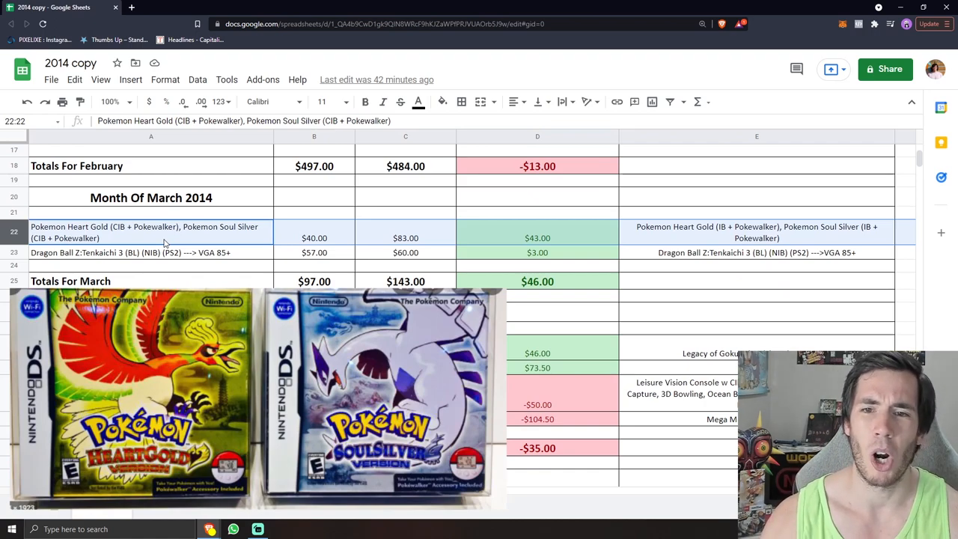
pyautogui.moveTo(215, 246)
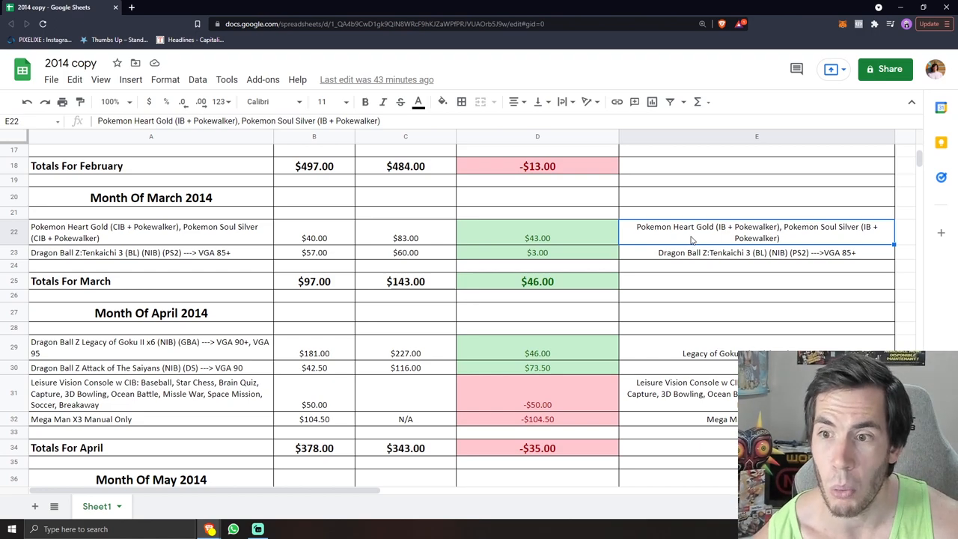
pyautogui.click(406, 238)
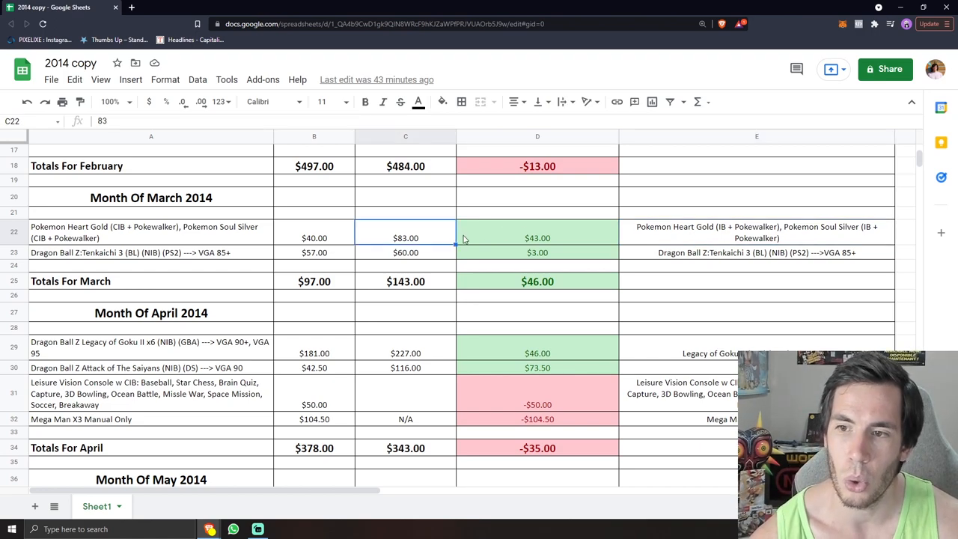
pyautogui.click(538, 238)
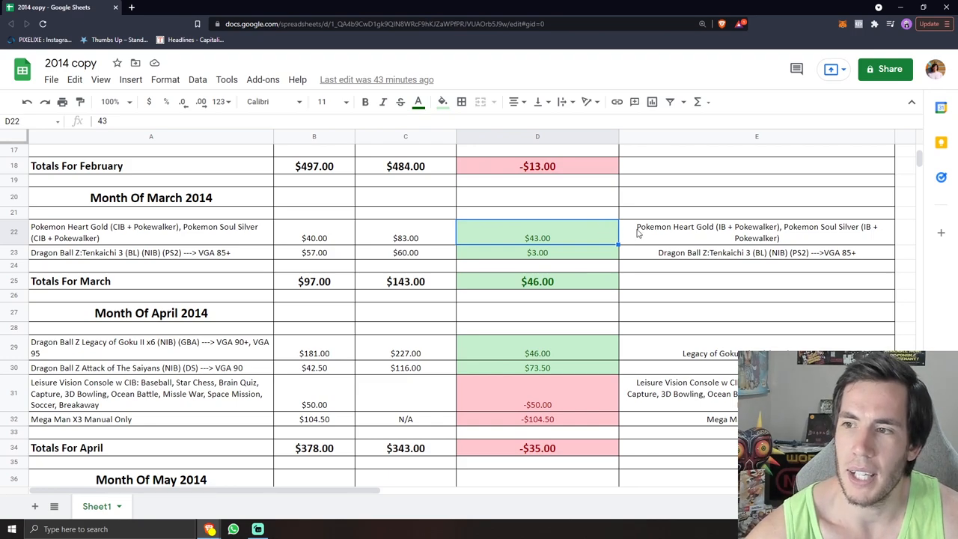
pyautogui.click(150, 253)
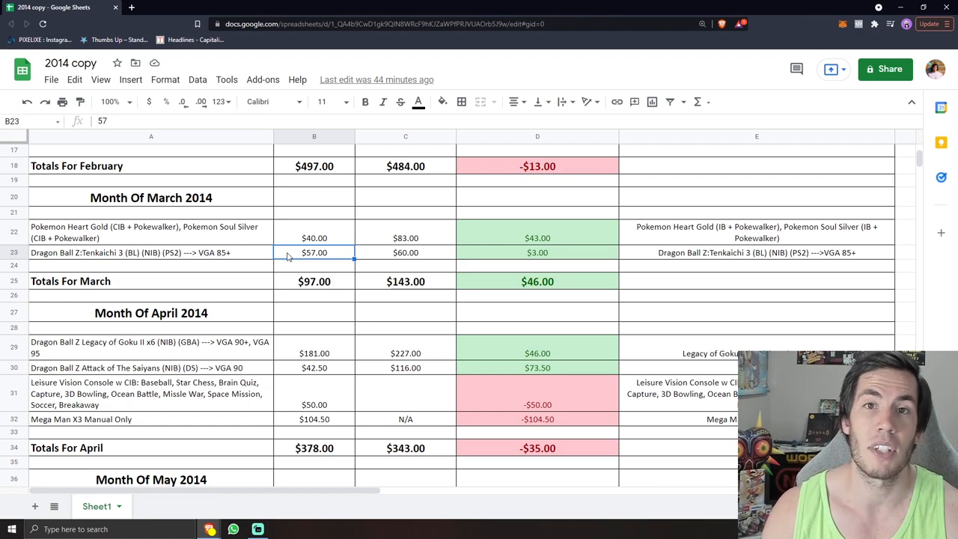
pyautogui.scroll(-3)
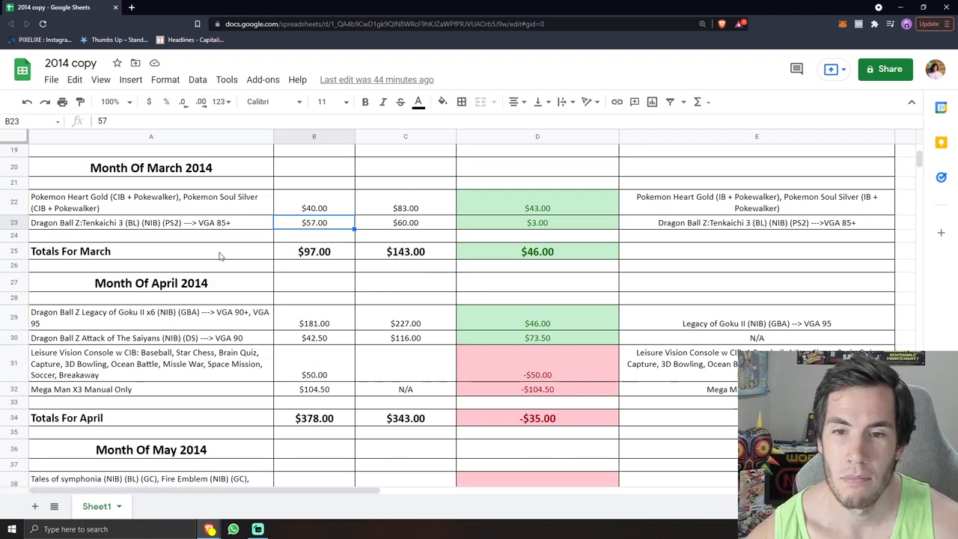
pyautogui.click(149, 251)
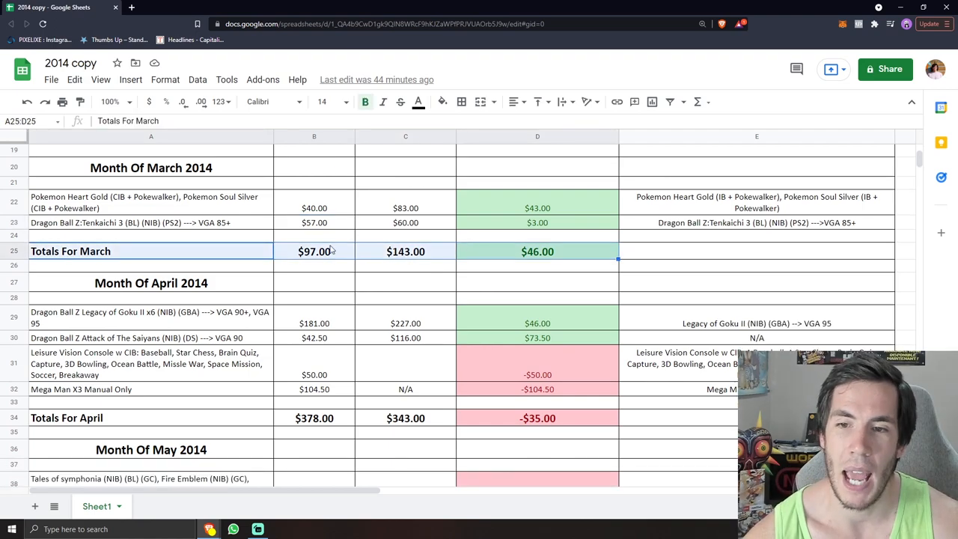
pyautogui.click(537, 252)
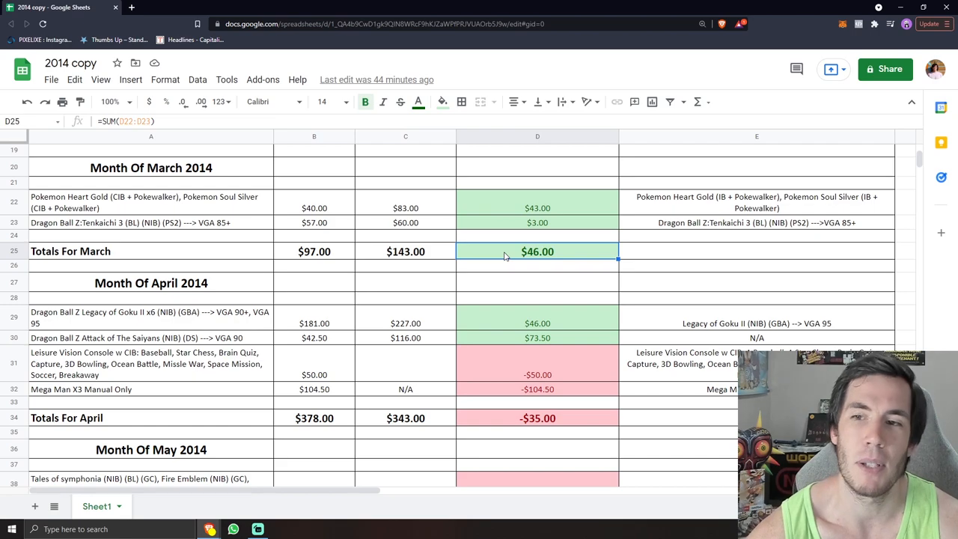
pyautogui.click(756, 223)
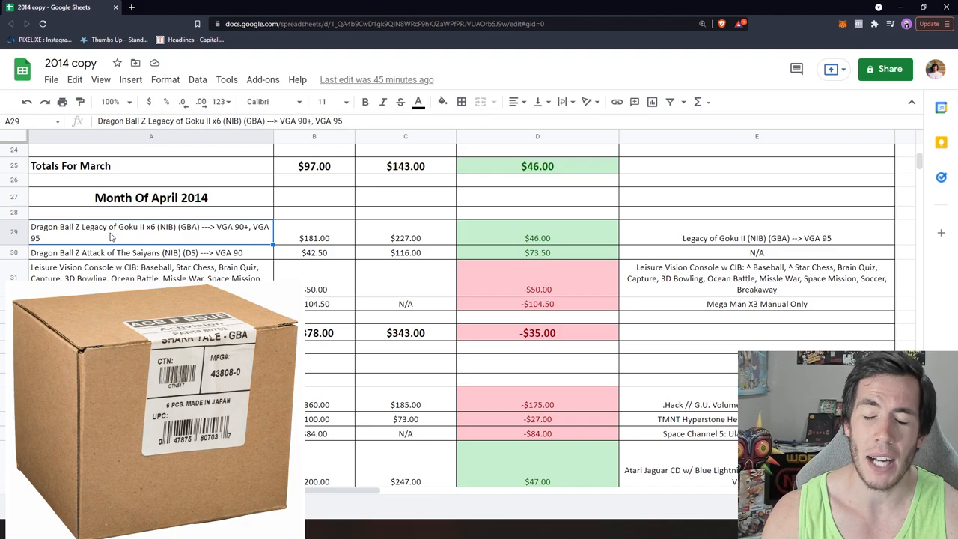
pyautogui.moveTo(280, 244)
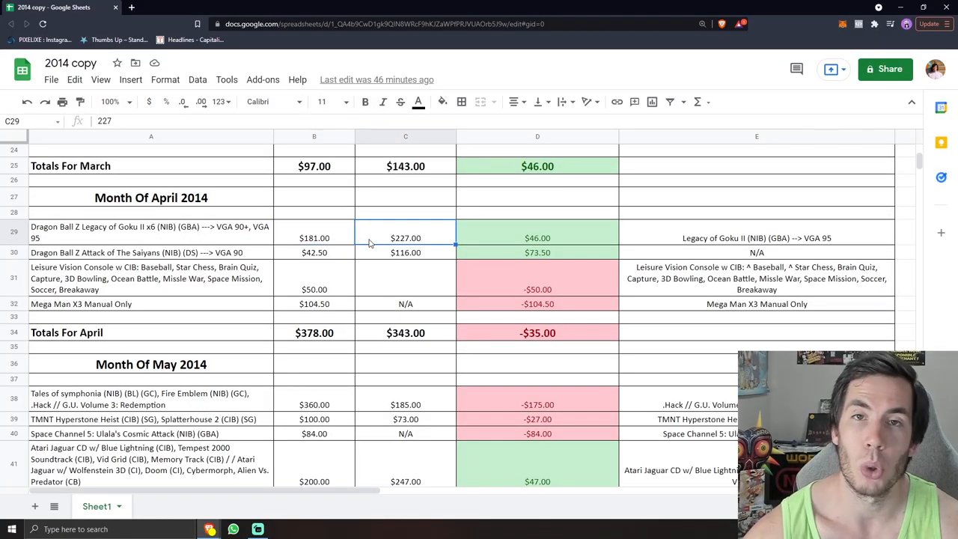
pyautogui.click(537, 238)
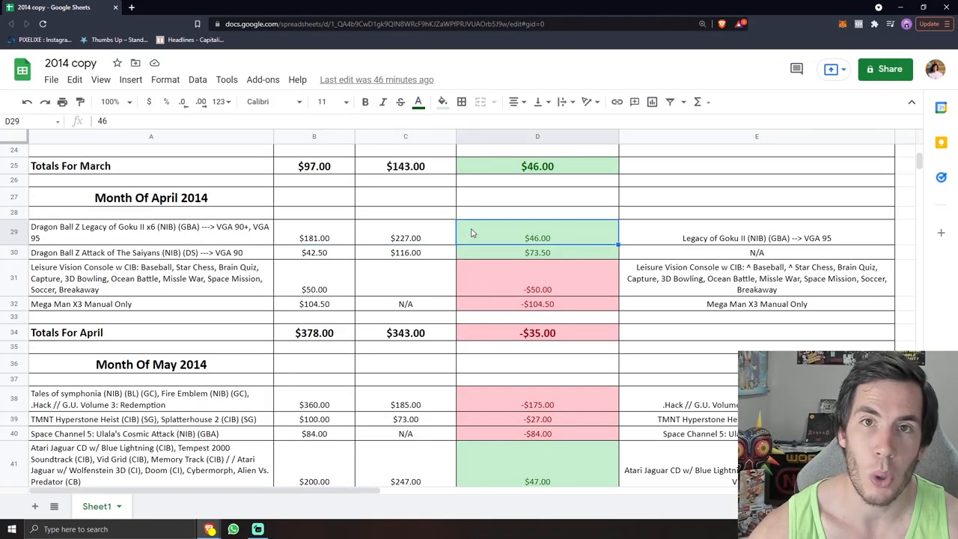
pyautogui.click(756, 238)
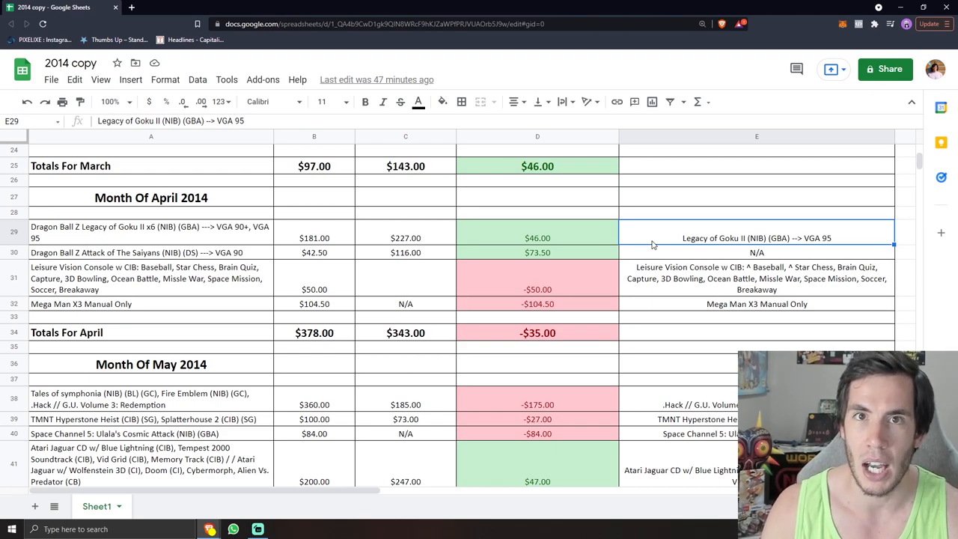
pyautogui.click(81, 241)
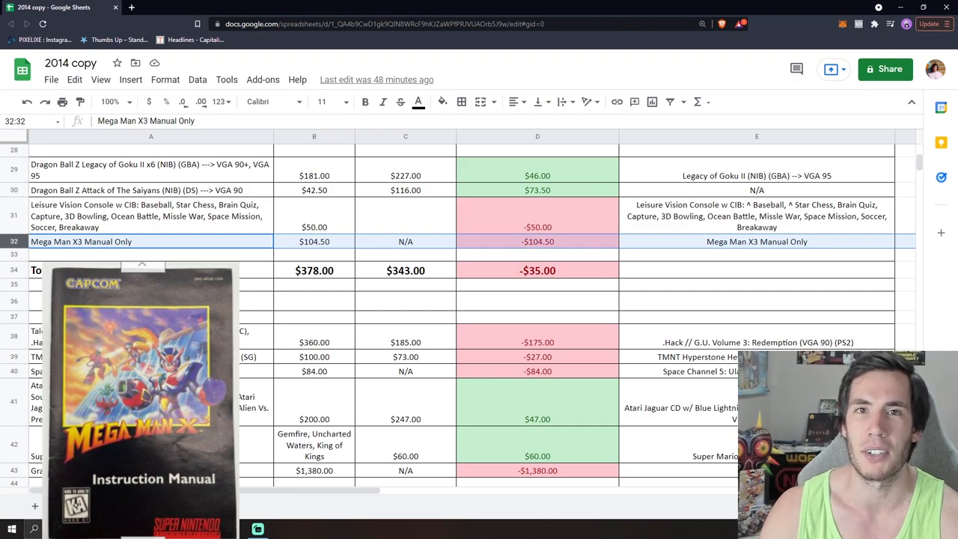
pyautogui.click(537, 290)
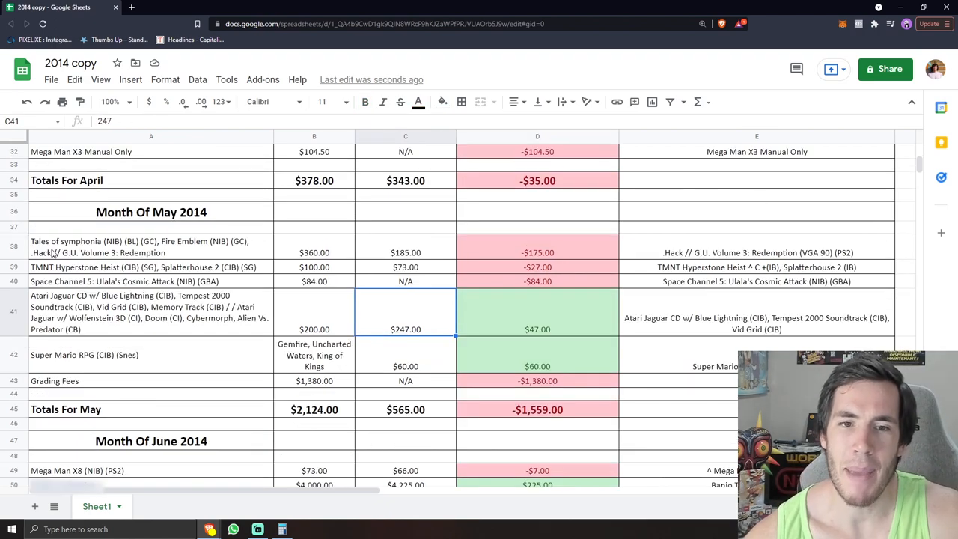
pyautogui.click(149, 247)
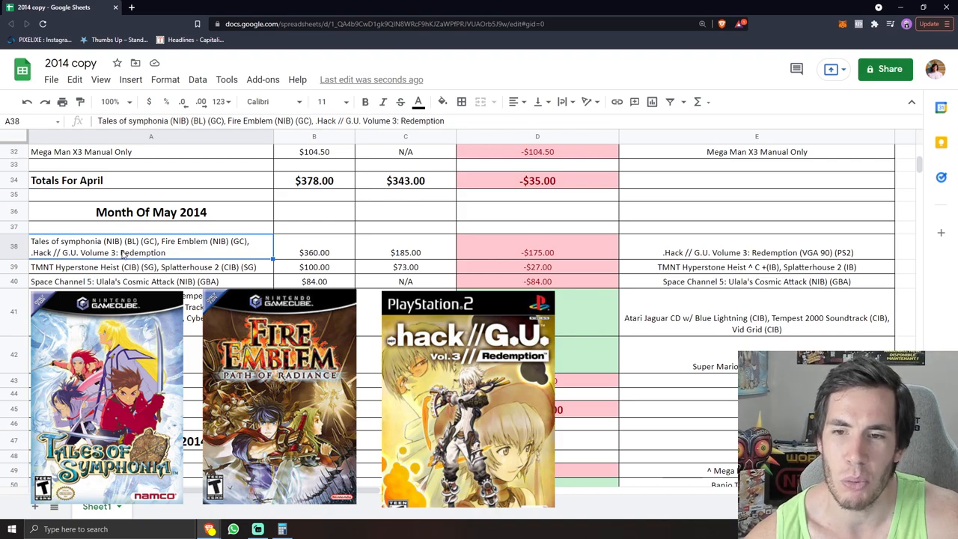
pyautogui.click(313, 252)
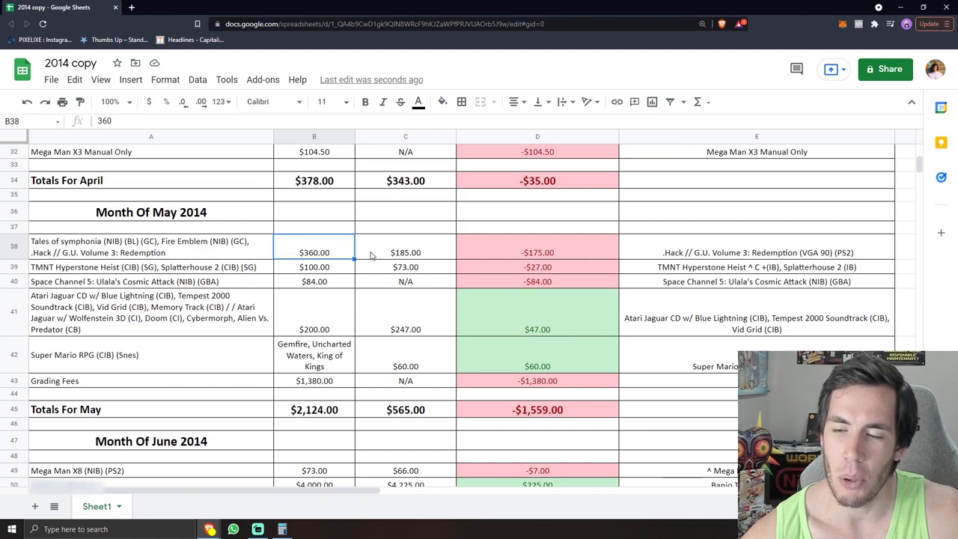
pyautogui.click(756, 253)
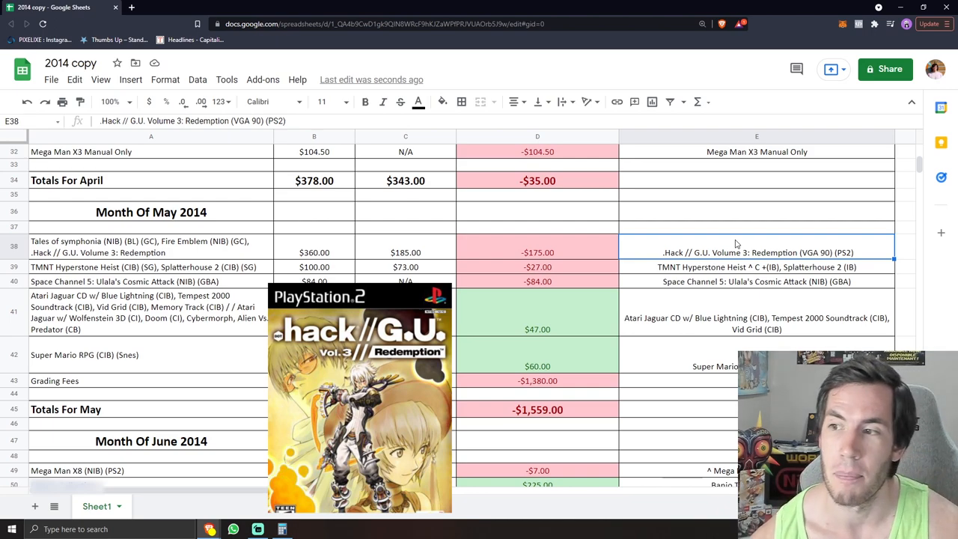
pyautogui.click(406, 252)
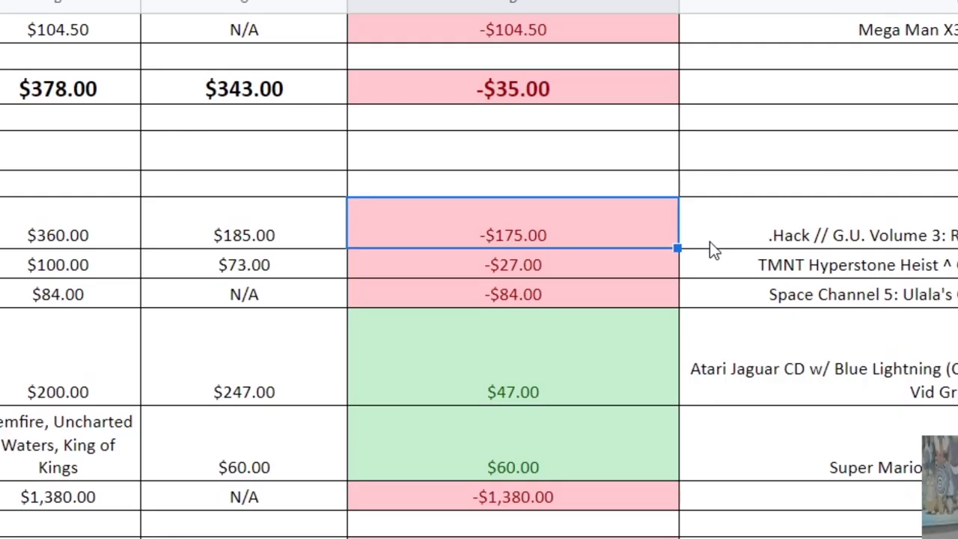
pyautogui.moveTo(745, 247)
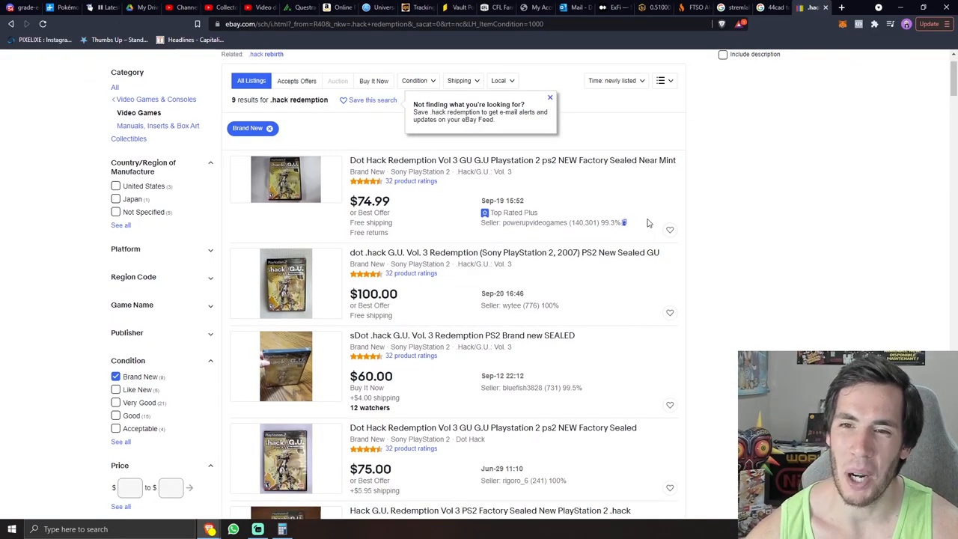
# Step: Scroll through new .hack G.U. Vol. 3 Redemption listings, then return to the 2014 copy spreadsheet
pyautogui.scroll(-3)
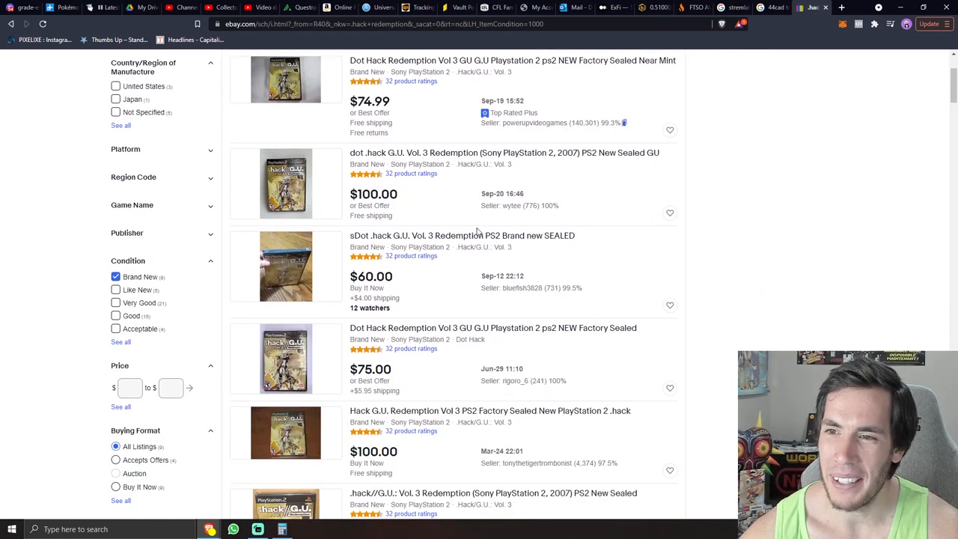
pyautogui.moveTo(458, 216)
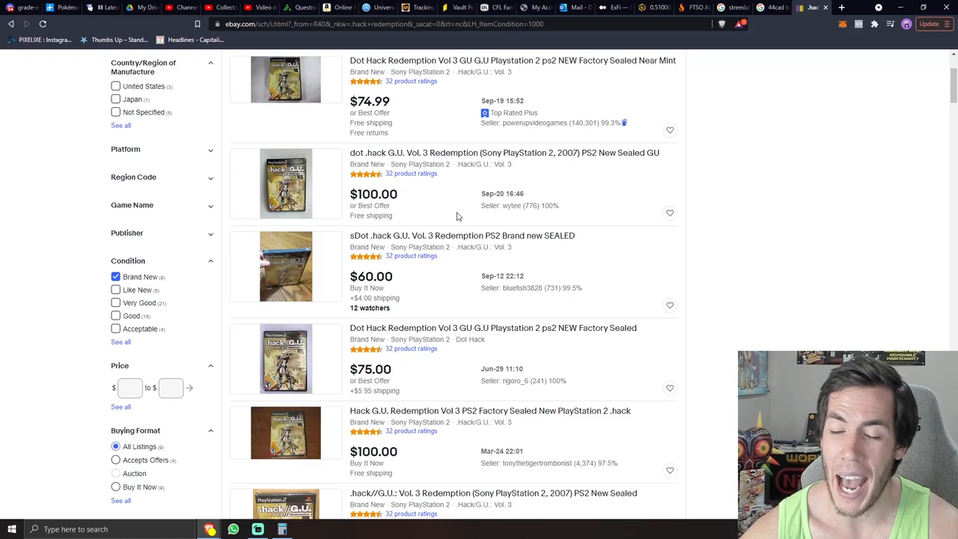
pyautogui.scroll(-3)
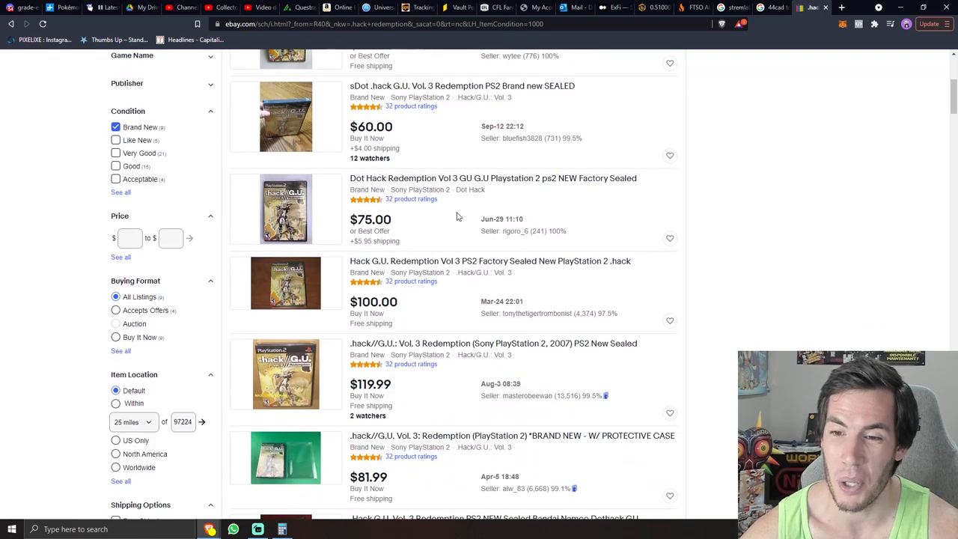
pyautogui.click(53, 8)
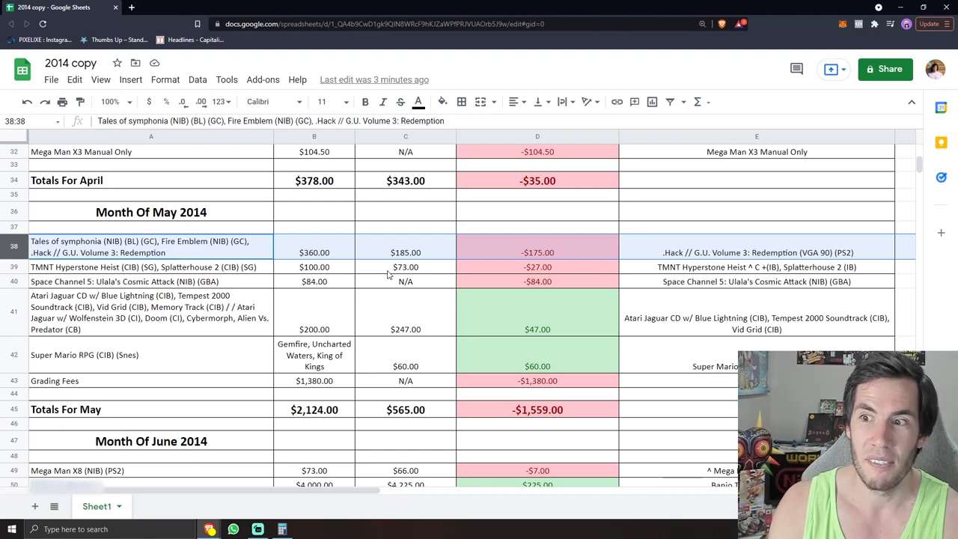
pyautogui.click(538, 252)
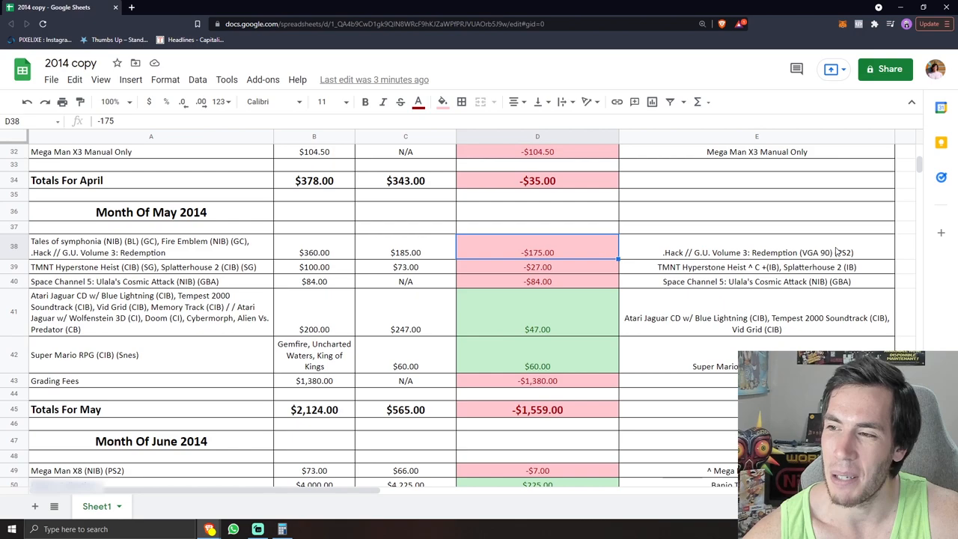
pyautogui.click(757, 252)
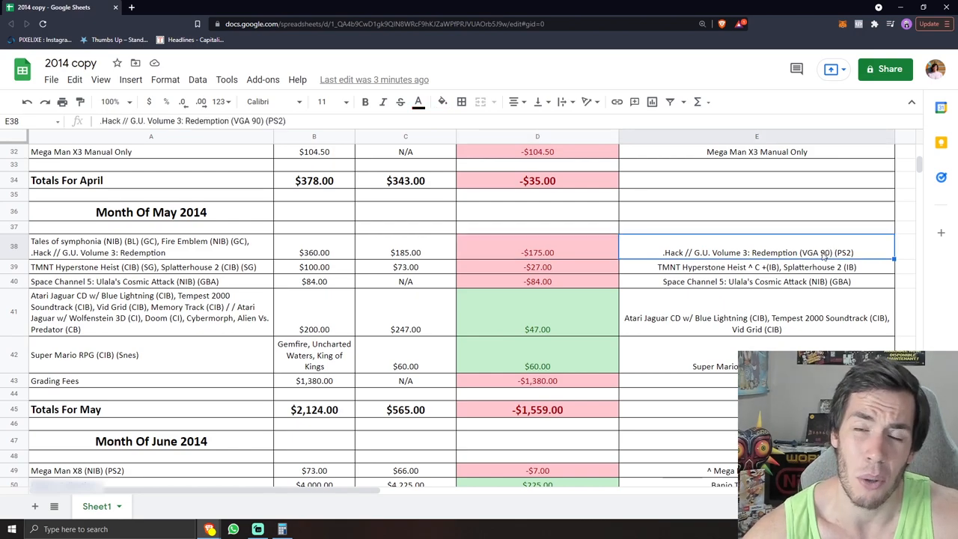
pyautogui.click(123, 281)
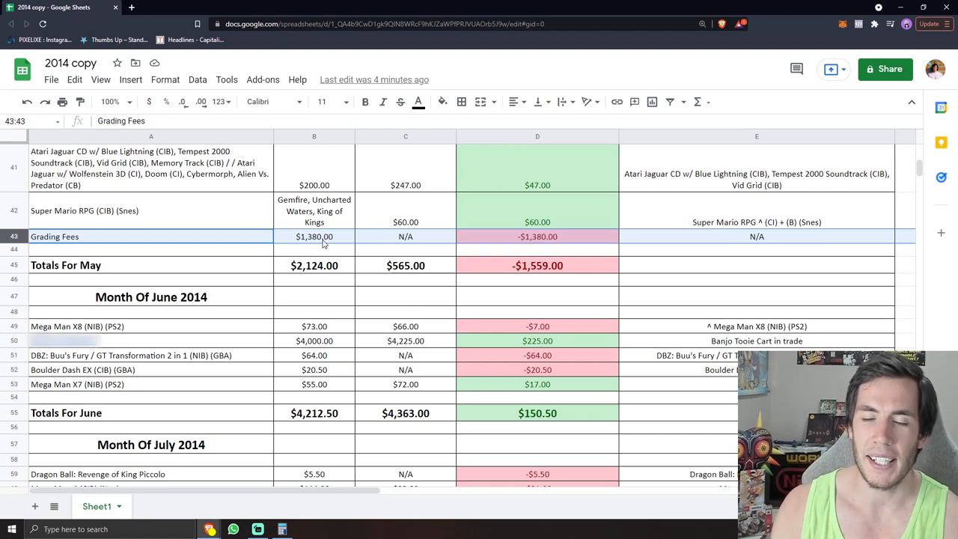
pyautogui.click(315, 320)
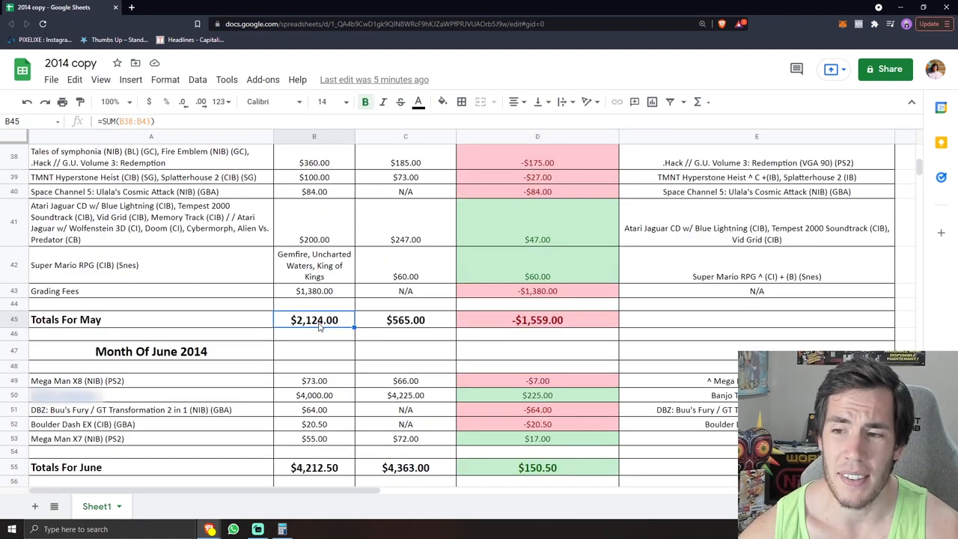
pyautogui.moveTo(315, 320); pyautogui.dragTo(538, 319)
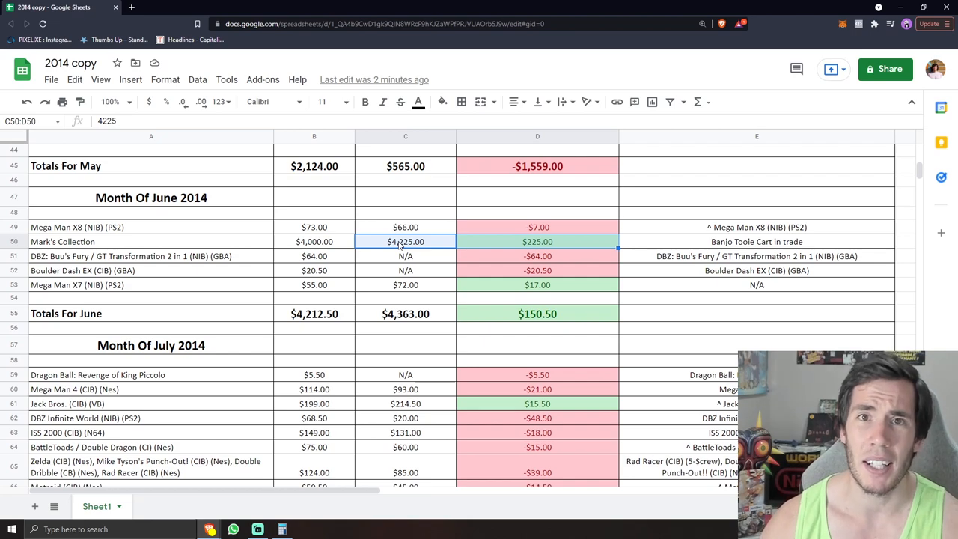
# Step: Go to the DBZ Buu's Fury / GT Transformation row on the way to July 2014
pyautogui.click(131, 255)
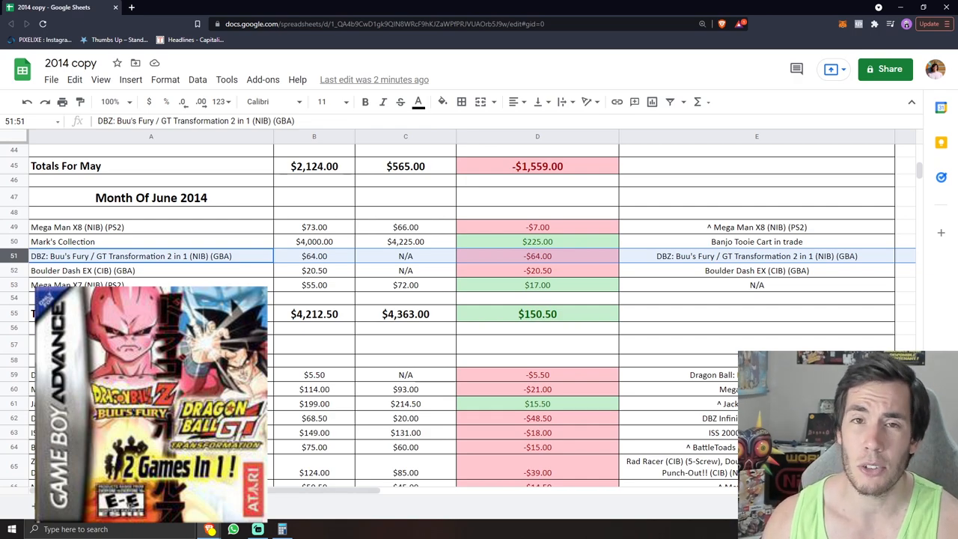
pyautogui.moveTo(277, 351)
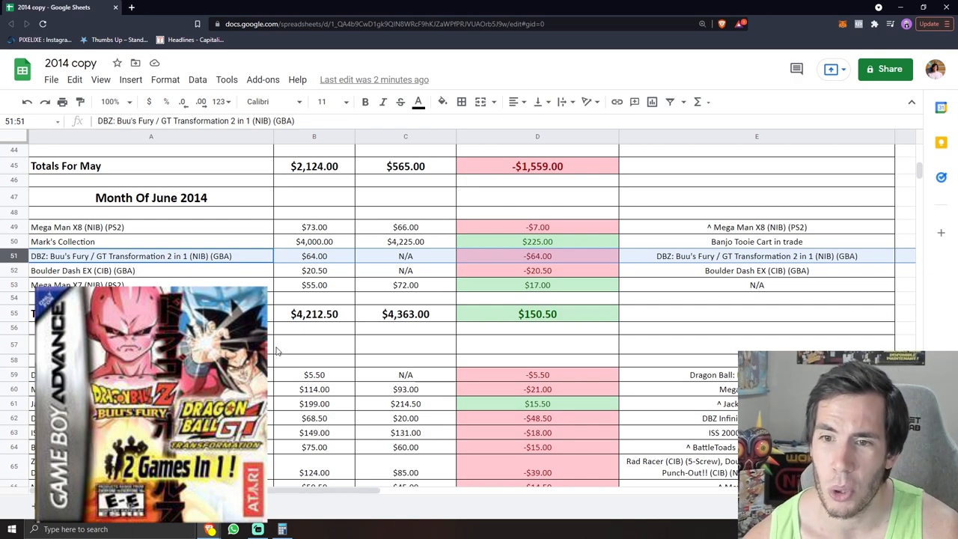
pyautogui.click(150, 256)
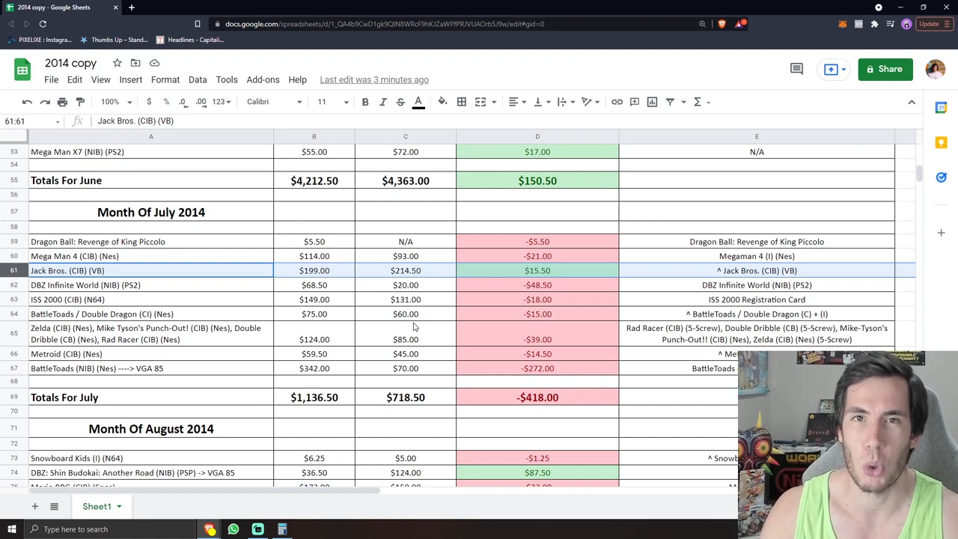
pyautogui.click(812, 7)
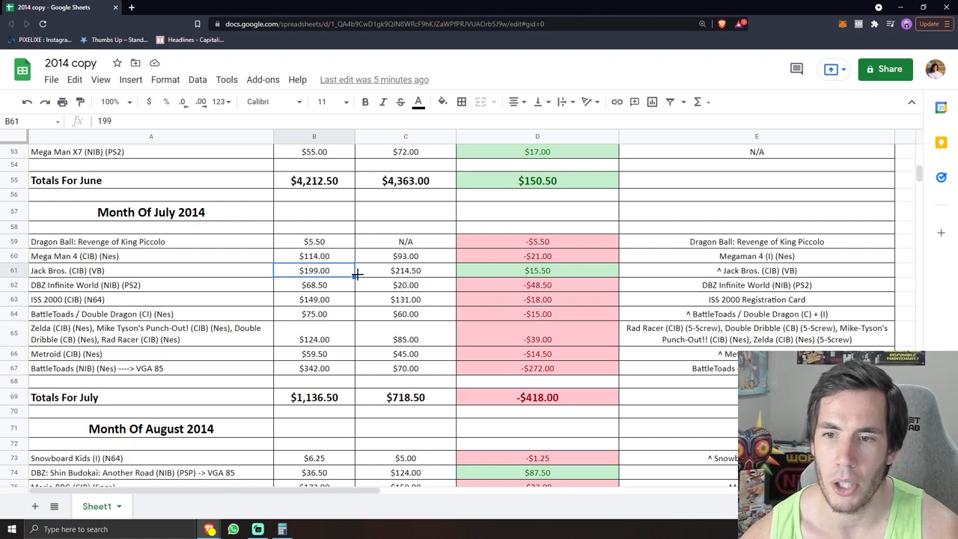
pyautogui.click(406, 270)
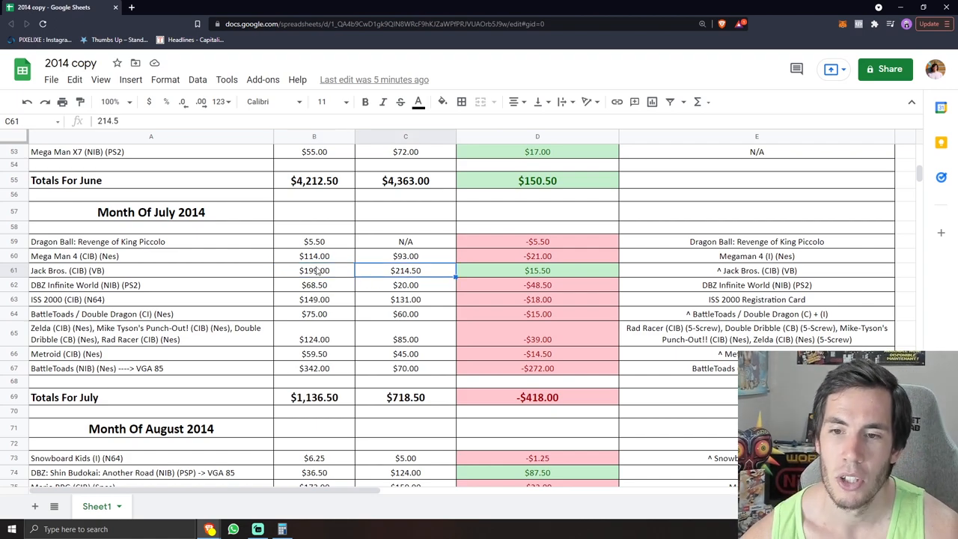
pyautogui.click(313, 270)
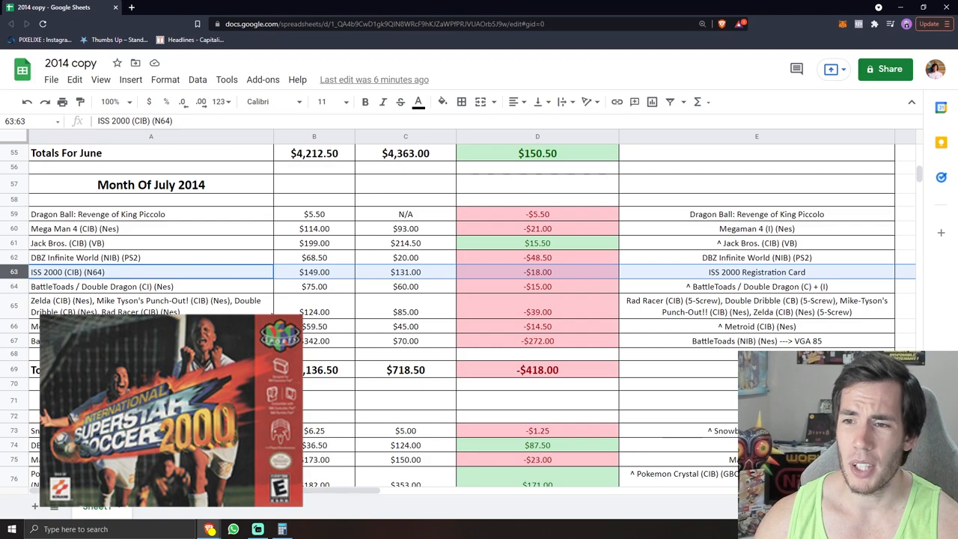
pyautogui.click(314, 272)
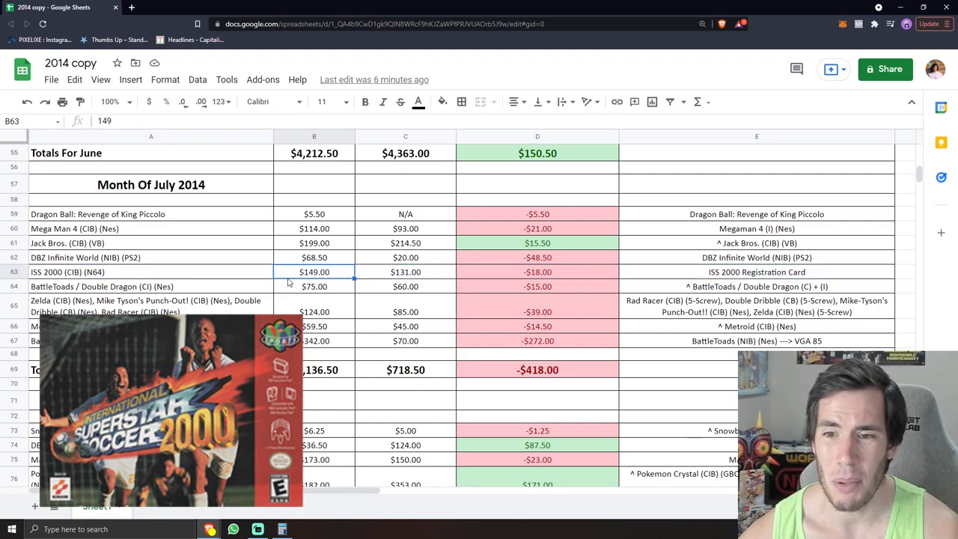
pyautogui.moveTo(417, 285)
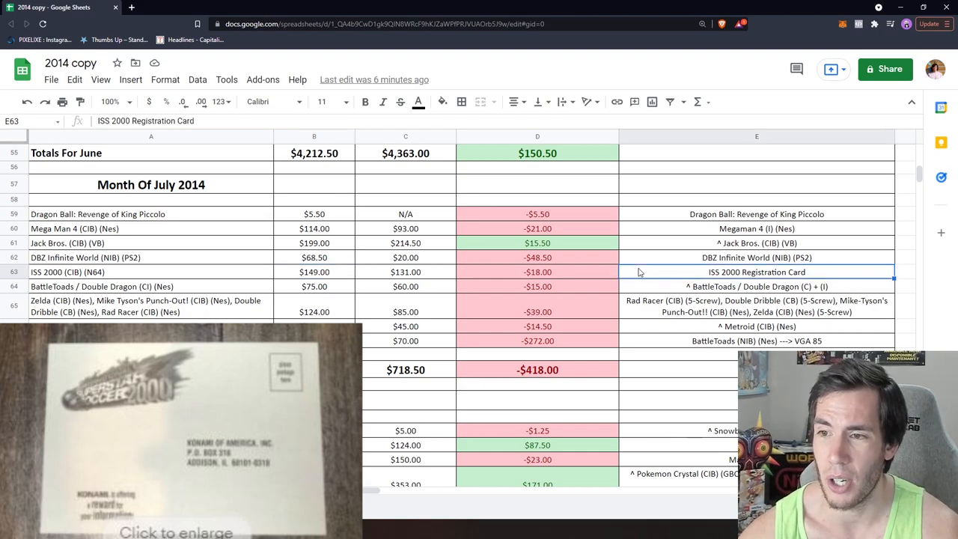
pyautogui.moveTo(396, 275)
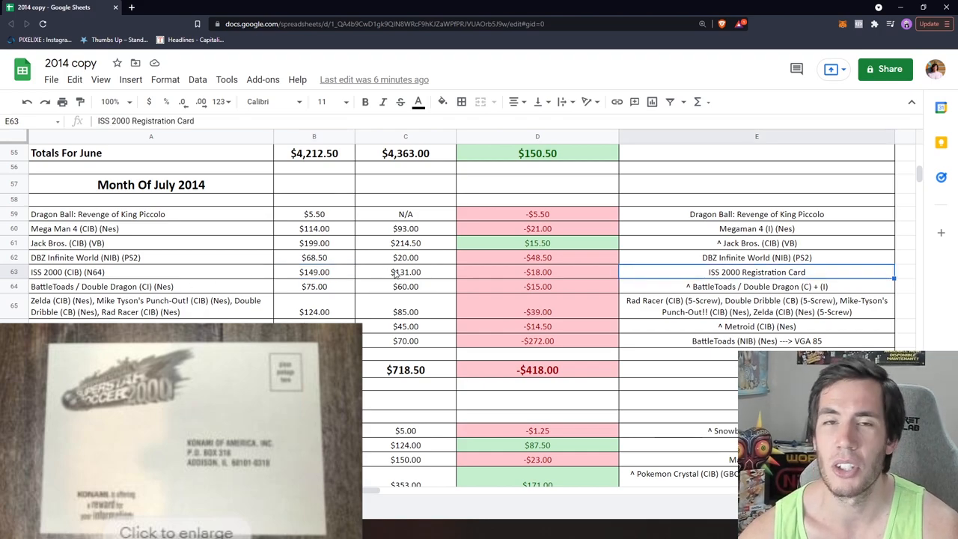
pyautogui.moveTo(689, 273)
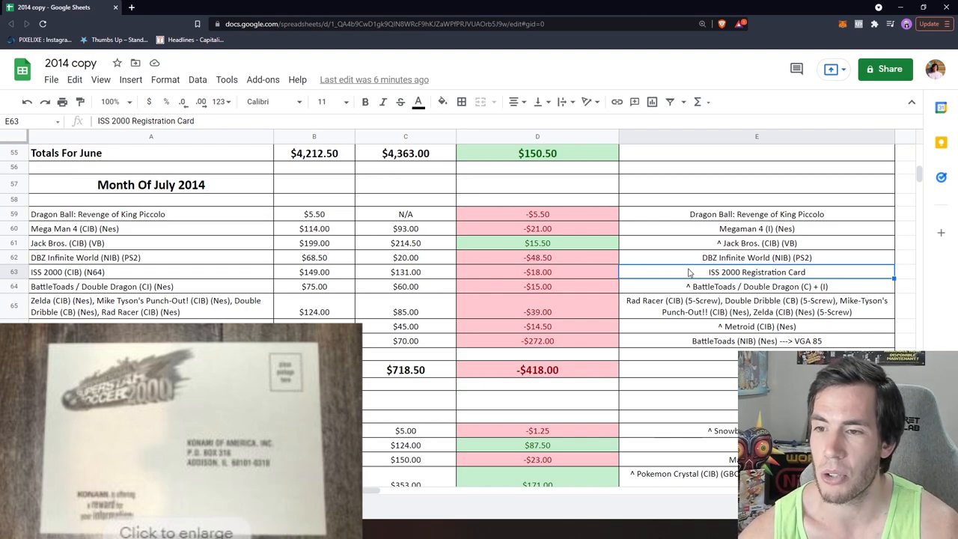
pyautogui.click(538, 272)
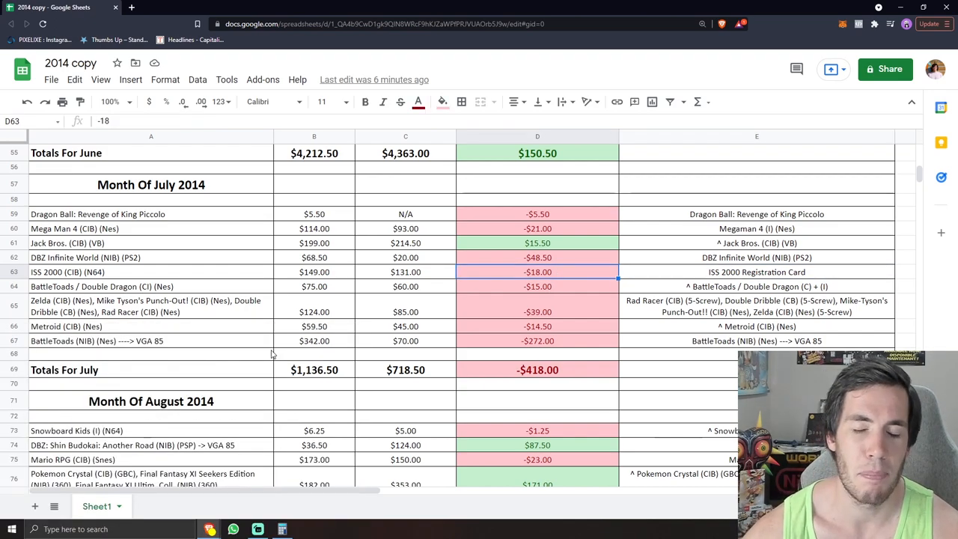
pyautogui.moveTo(213, 306)
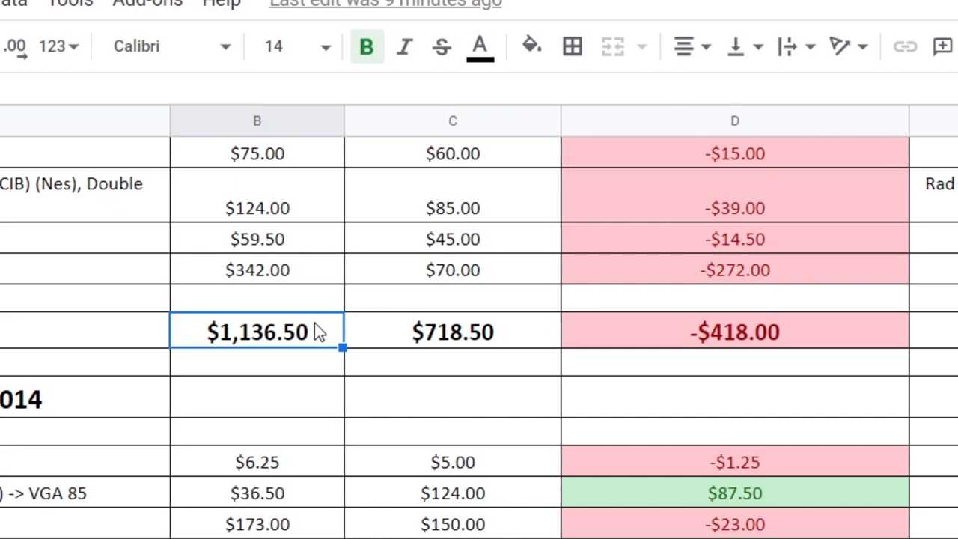
# Step: Check the July purchases total before August 2014
pyautogui.click(735, 331)
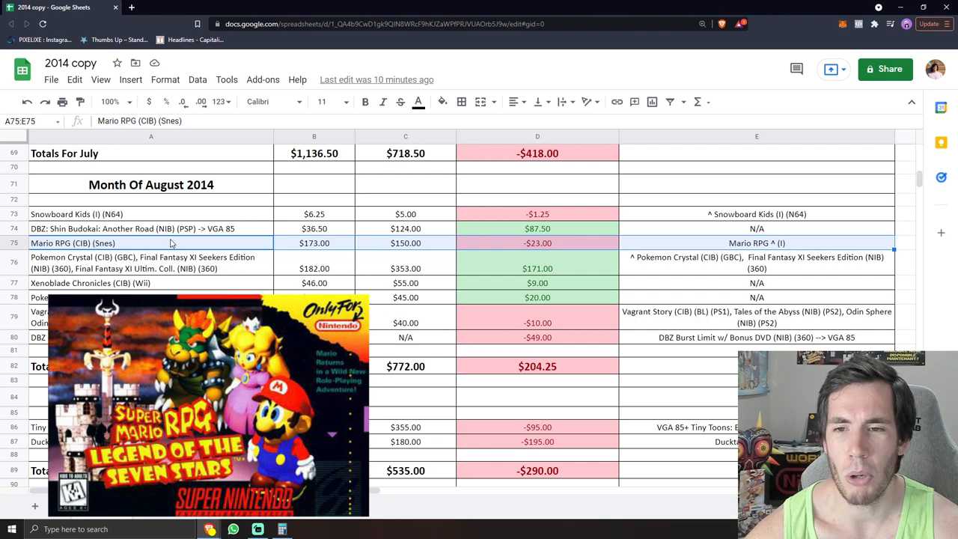
pyautogui.moveTo(324, 253)
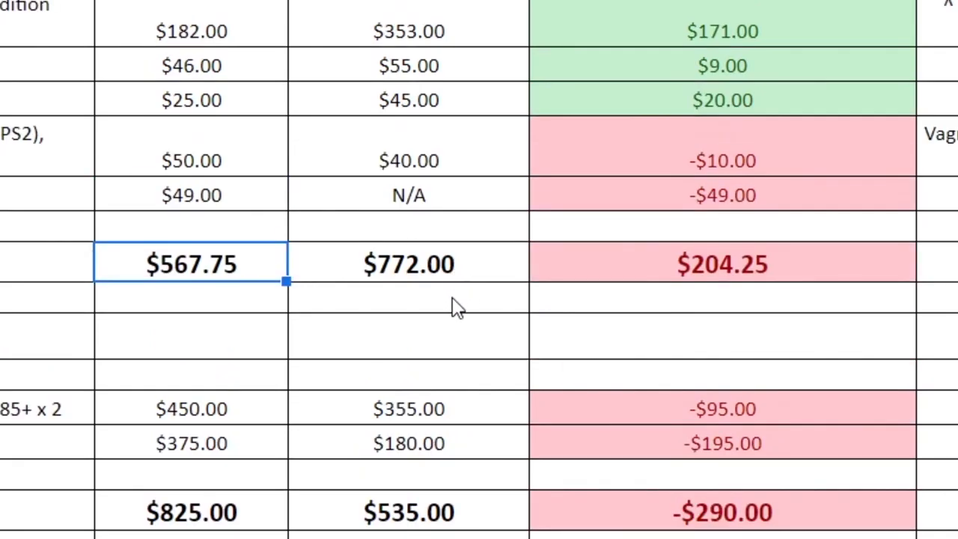
# Step: Review the August sales total and $204.25 profit total, then the Tiny Toons Buster's Scary Dream entry
pyautogui.click(409, 264)
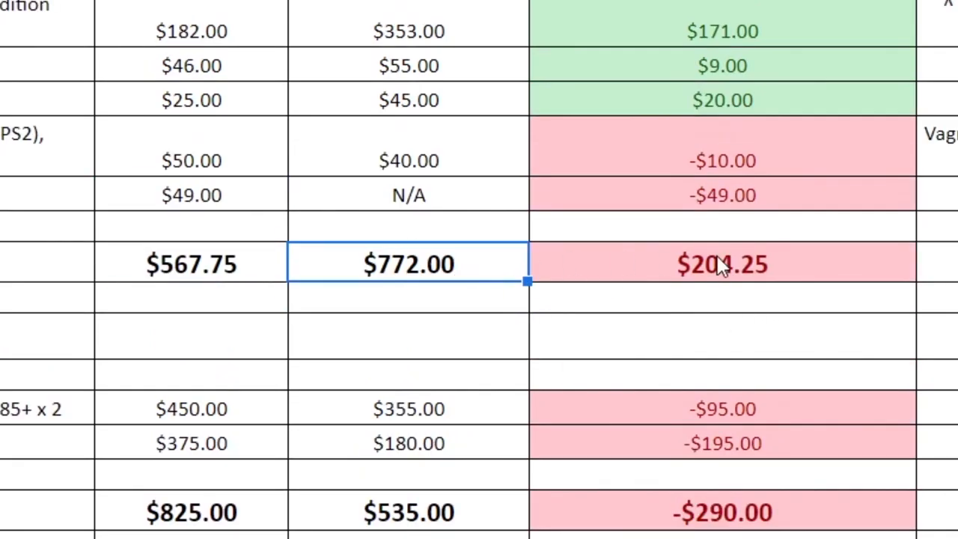
pyautogui.click(722, 263)
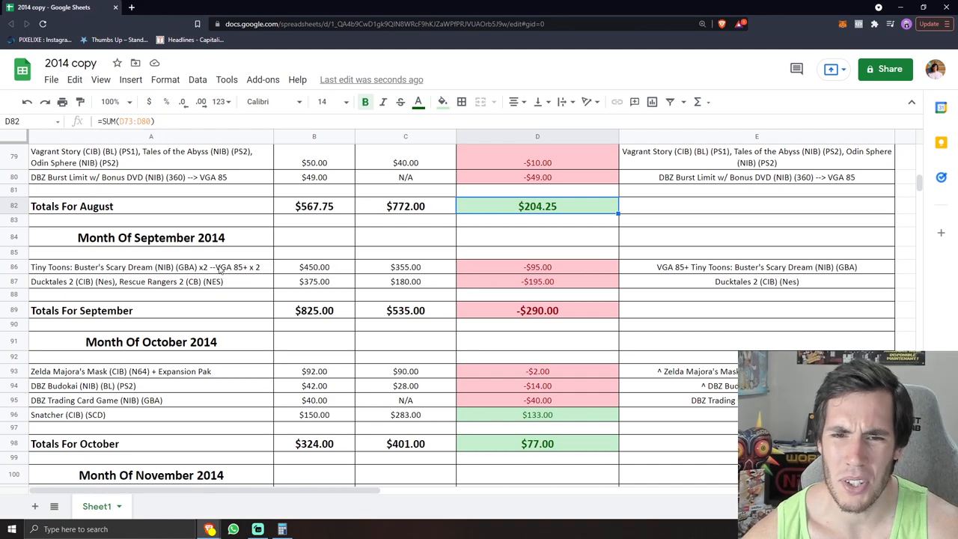
pyautogui.click(150, 267)
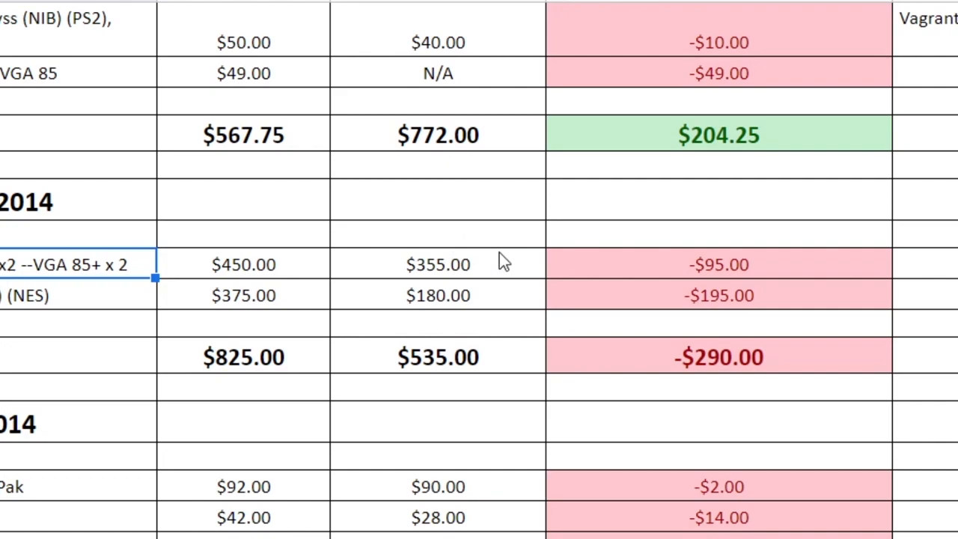
# Step: Check the Tiny Toons Scary Dream sale price and bring up eBay's scary dreams gba listings
pyautogui.click(438, 263)
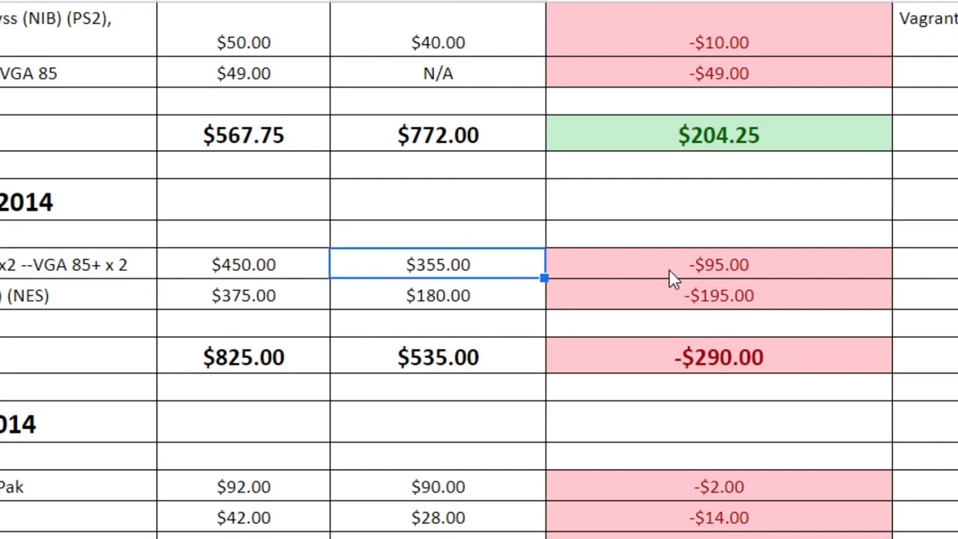
pyautogui.moveTo(671, 279)
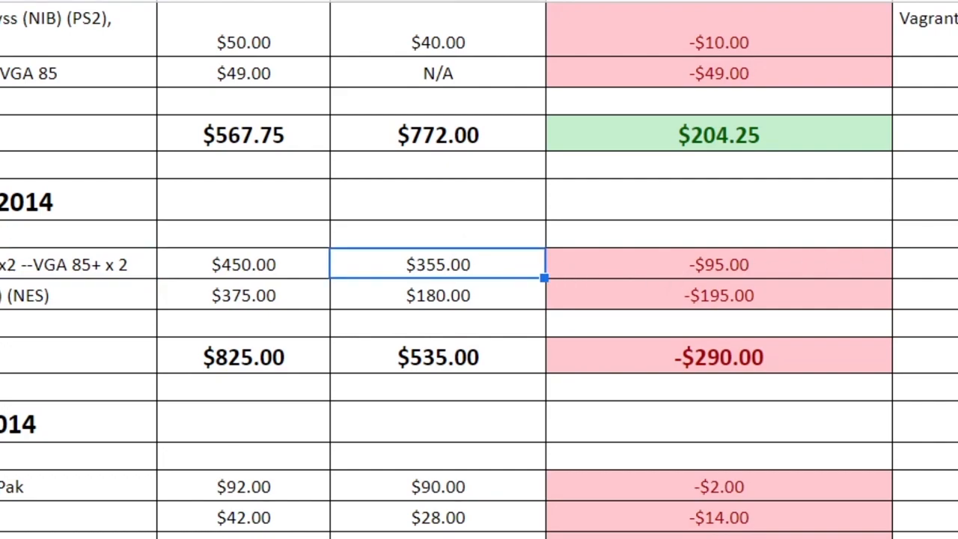
pyautogui.click(718, 263)
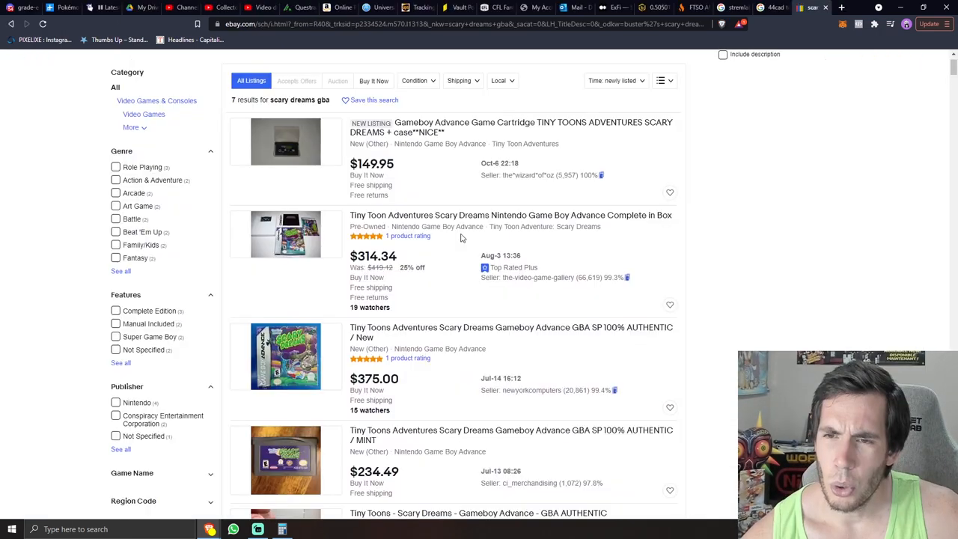
# Step: Scroll the Tiny Toons Scary Dreams eBay listings, then return to the spreadsheet
pyautogui.scroll(-3)
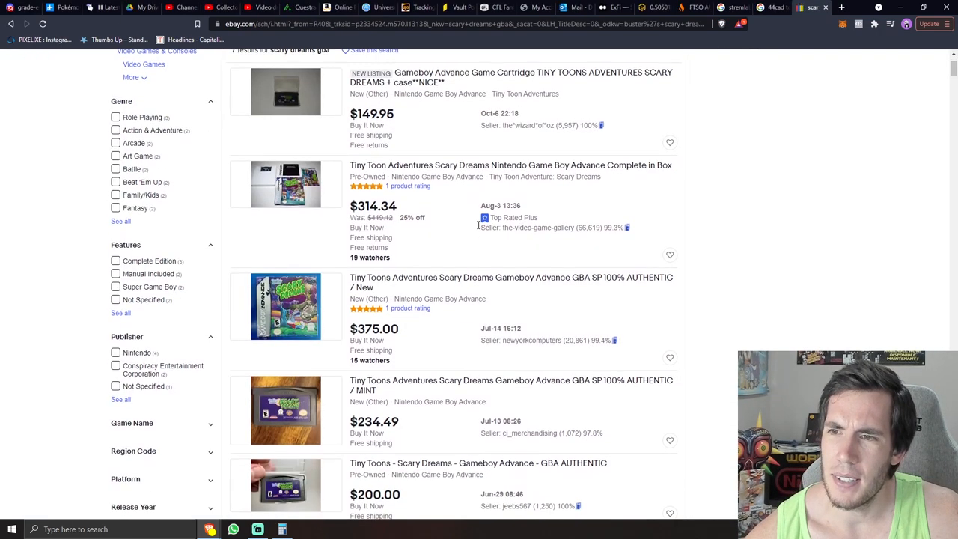
pyautogui.scroll(-3)
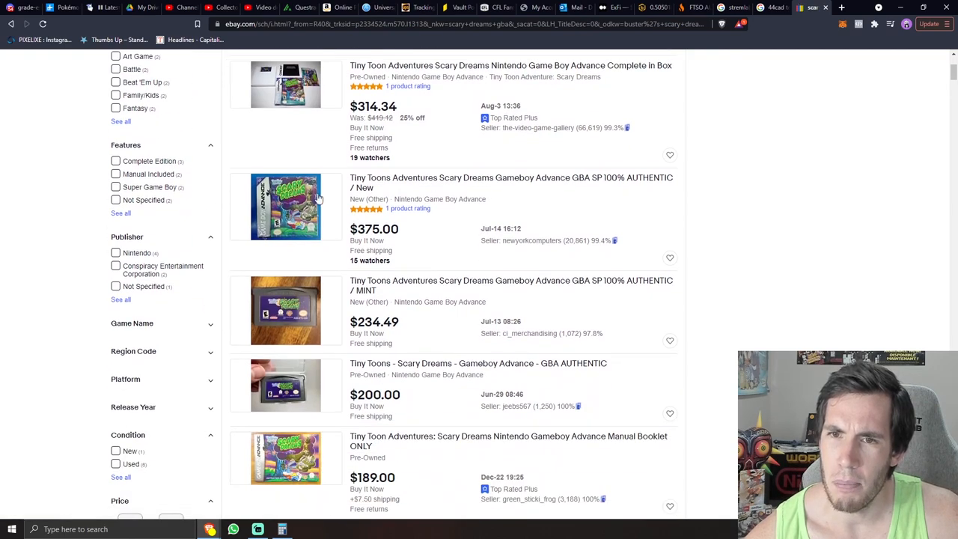
pyautogui.moveTo(327, 206)
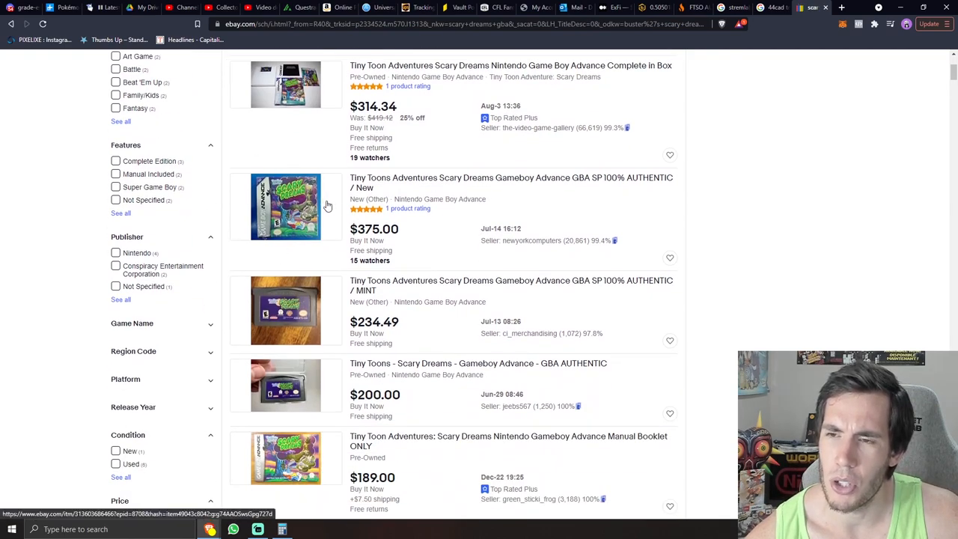
pyautogui.click(52, 7)
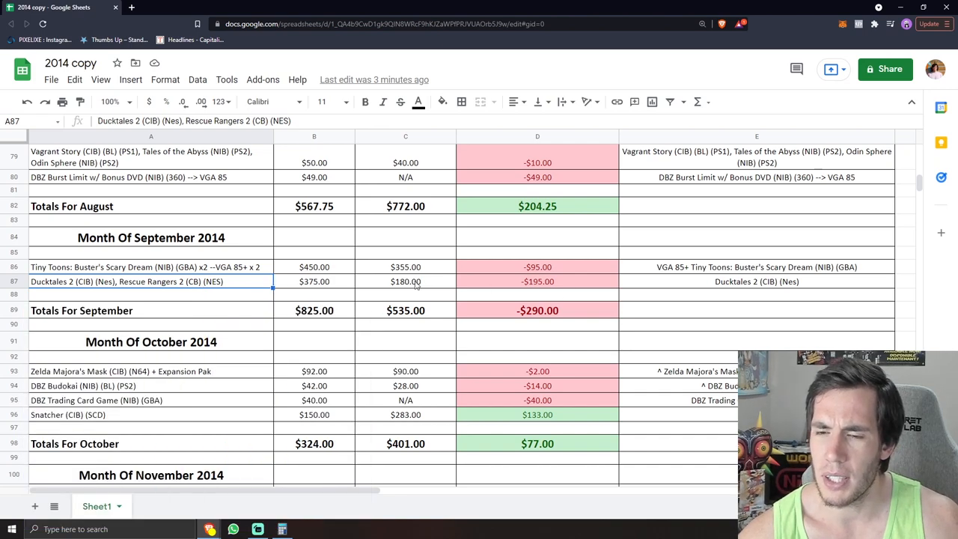
# Step: Review the Ducktales 2 lot, Snatcher's purchase price and profit, and the $77.00 October total formula
pyautogui.click(405, 280)
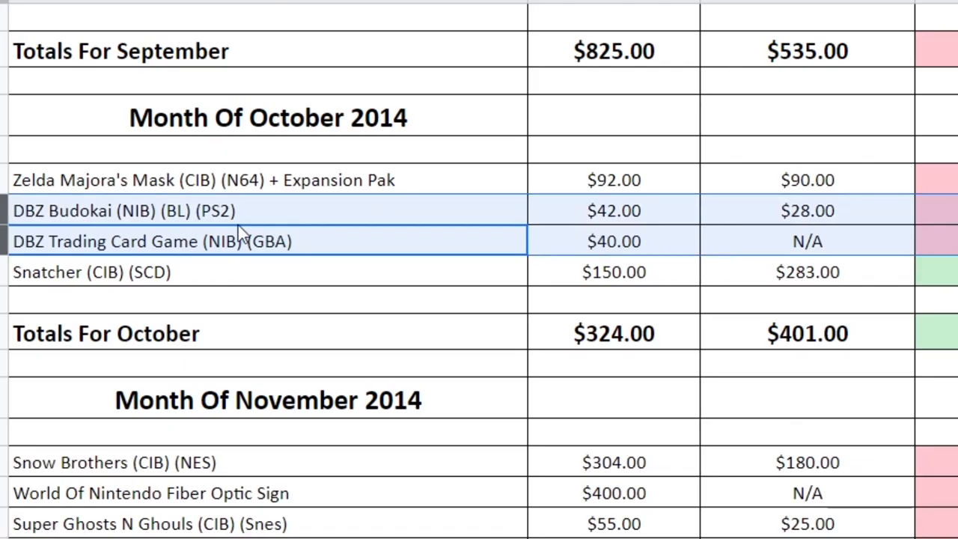
pyautogui.moveTo(446, 232)
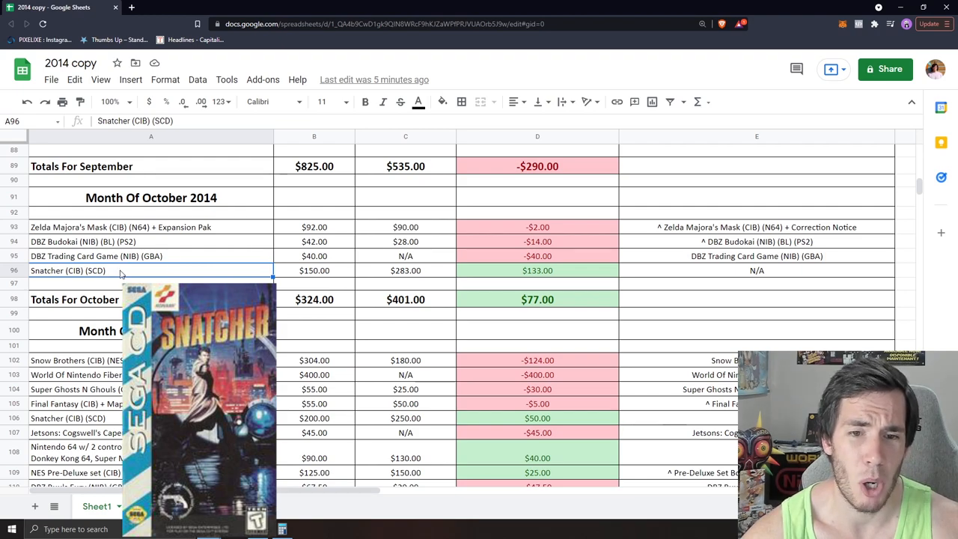
pyautogui.click(314, 271)
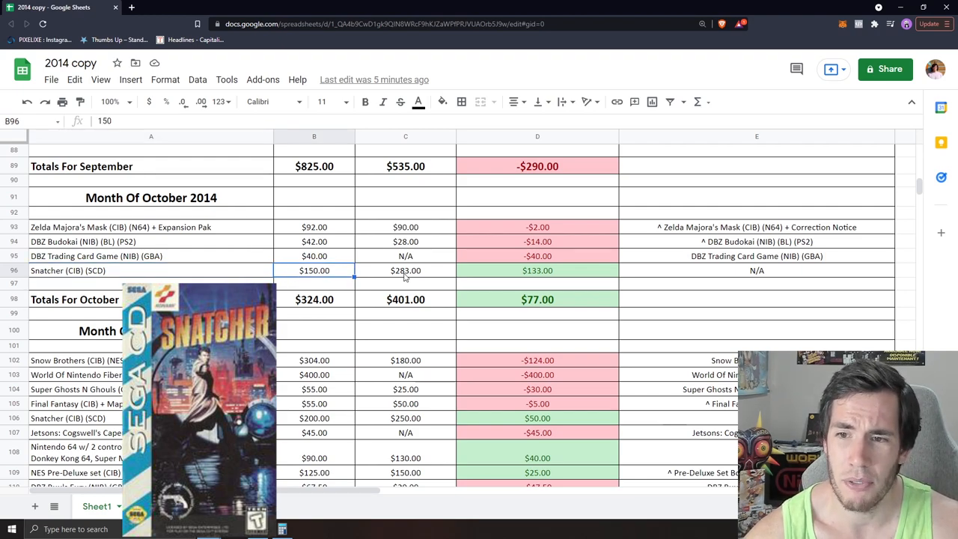
pyautogui.click(538, 270)
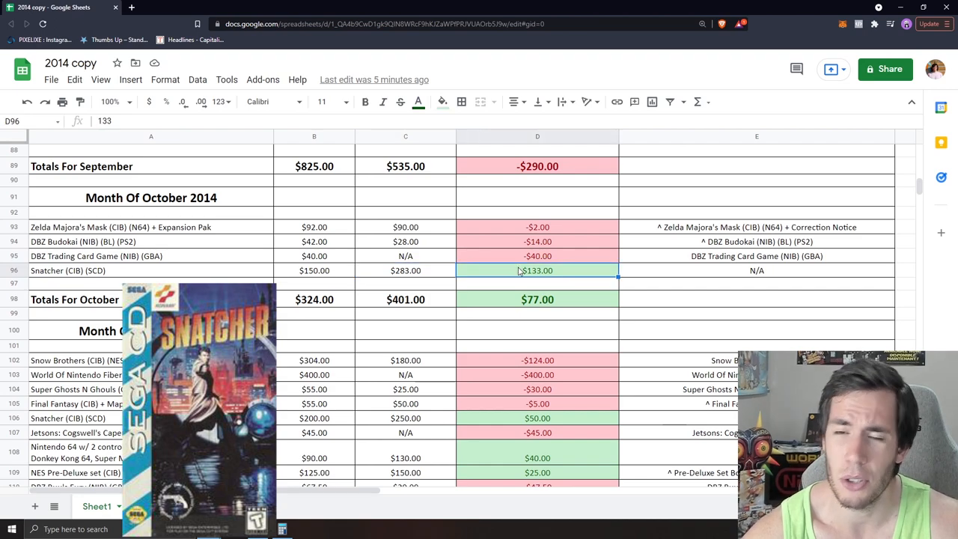
pyautogui.click(537, 299)
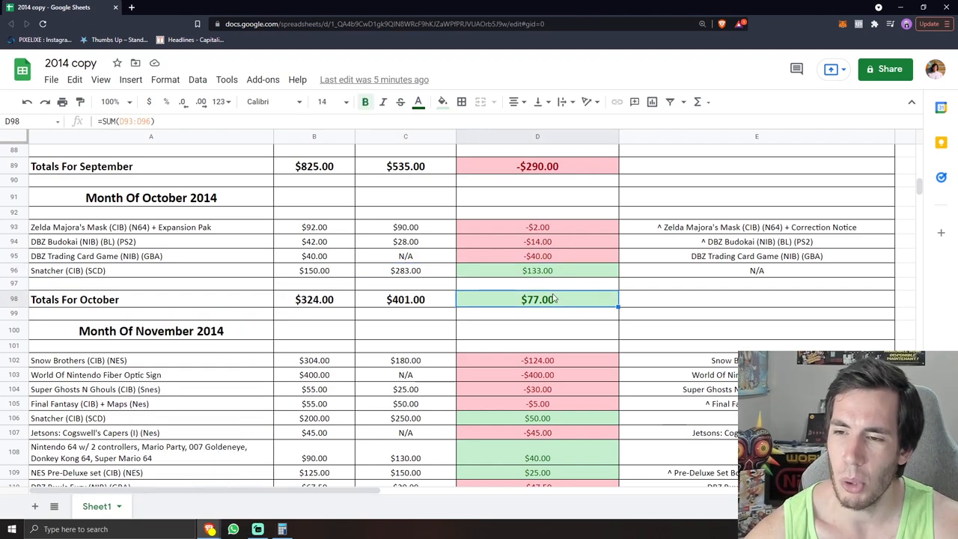
pyautogui.moveTo(583, 302)
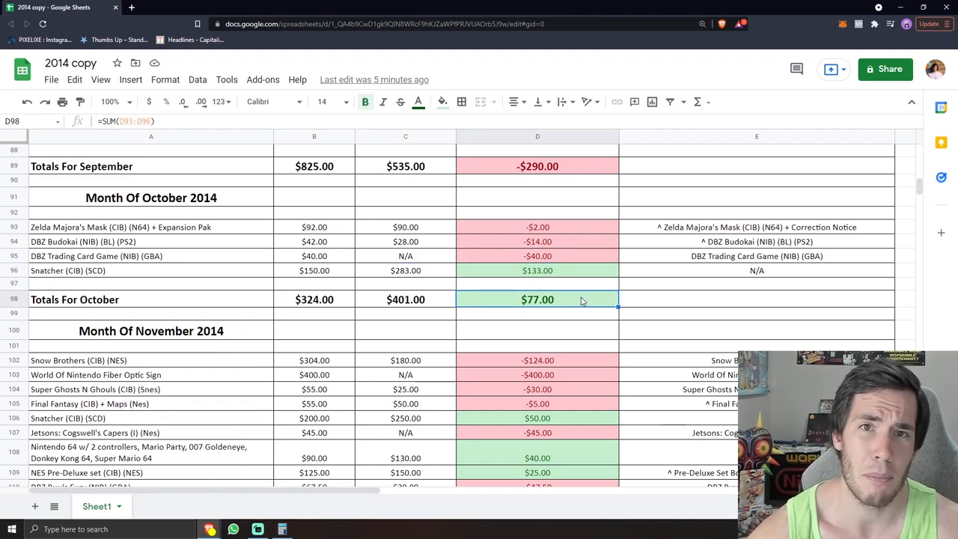
pyautogui.click(78, 213)
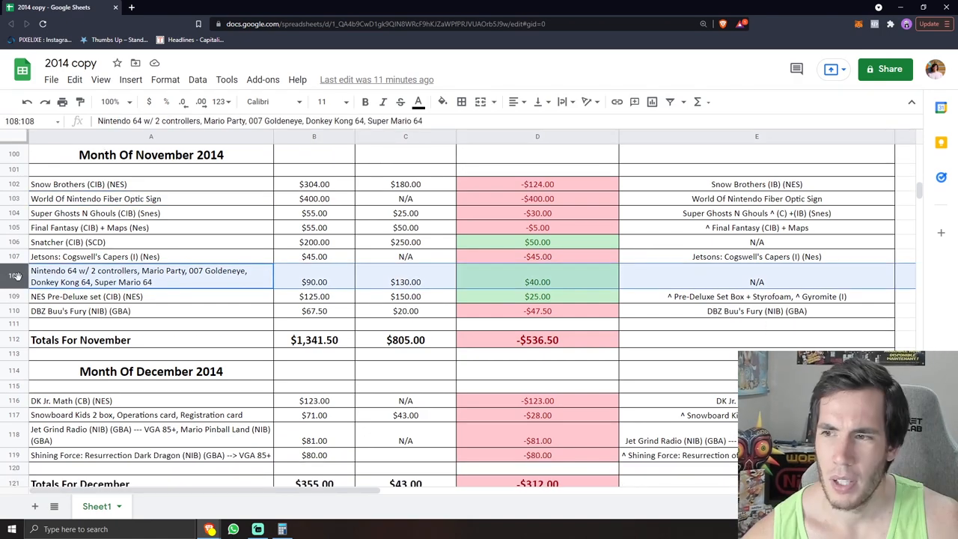
pyautogui.moveTo(195, 241)
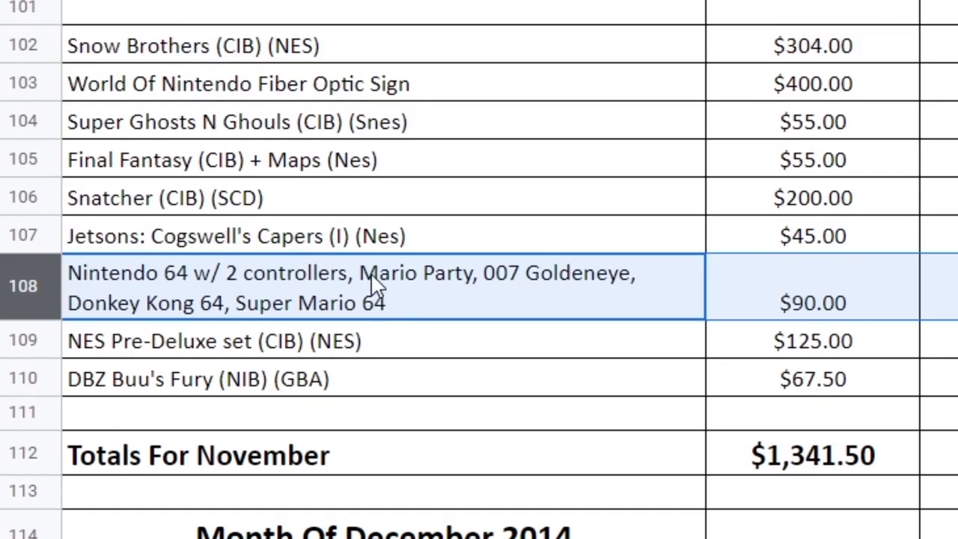
pyautogui.moveTo(259, 315)
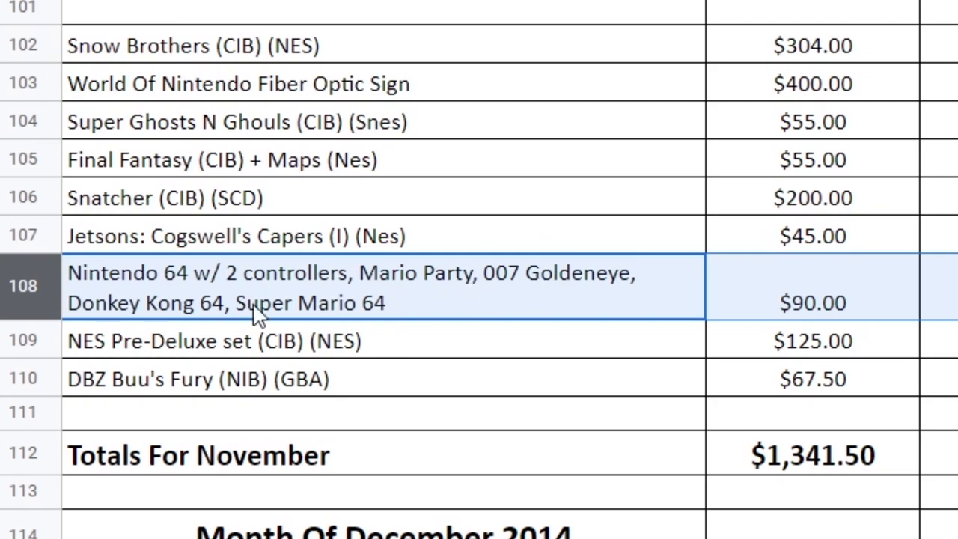
pyautogui.moveTo(310, 311)
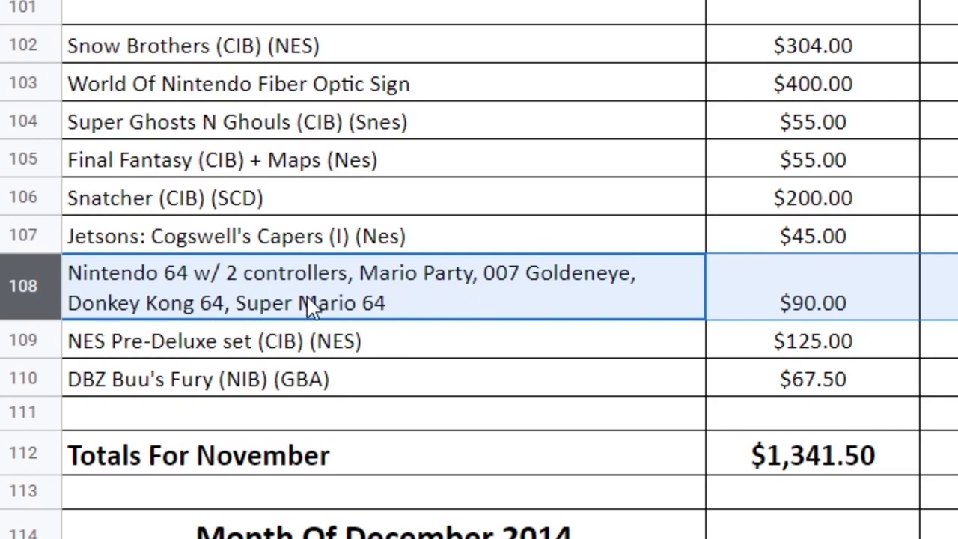
# Step: Scroll right and check the Nintendo 64 bundle's $130.00 sale price
pyautogui.hscroll(3)
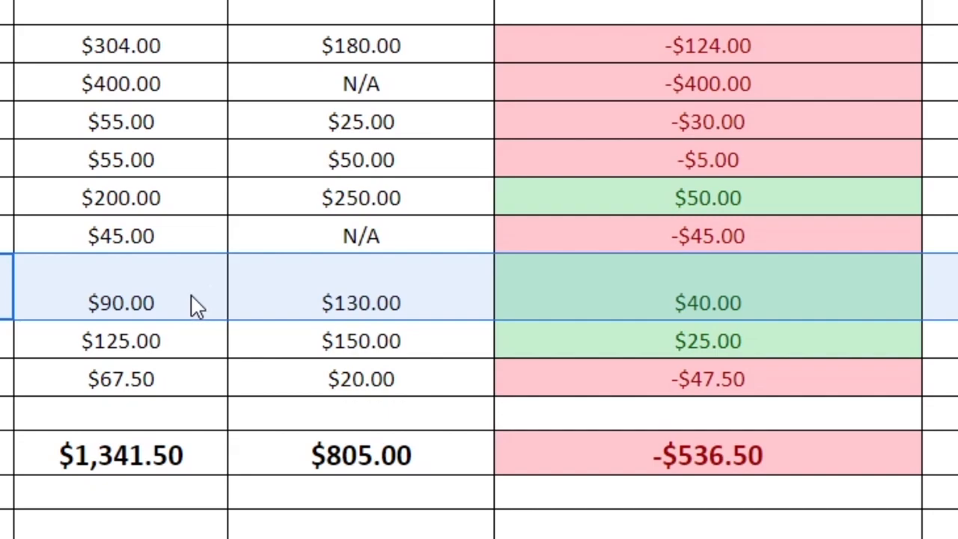
pyautogui.click(360, 302)
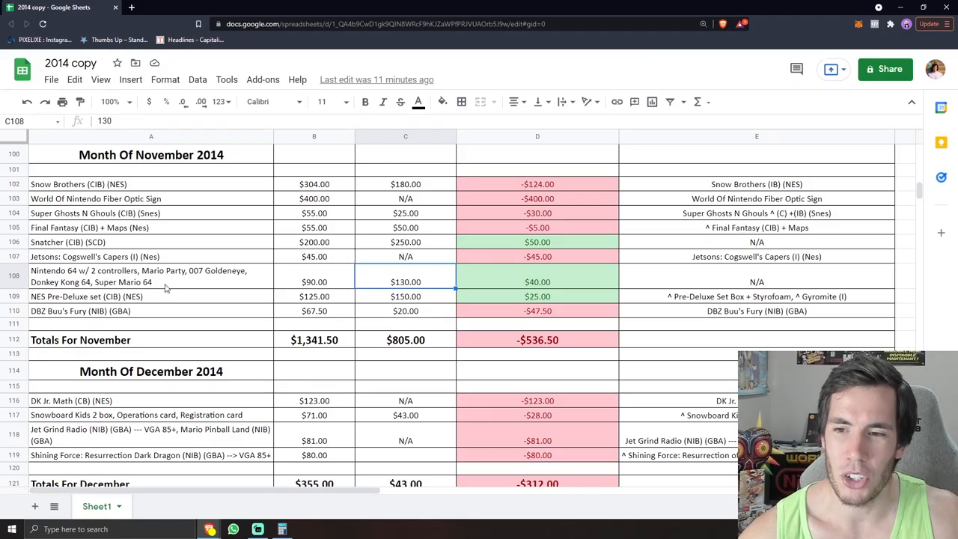
pyautogui.moveTo(387, 283)
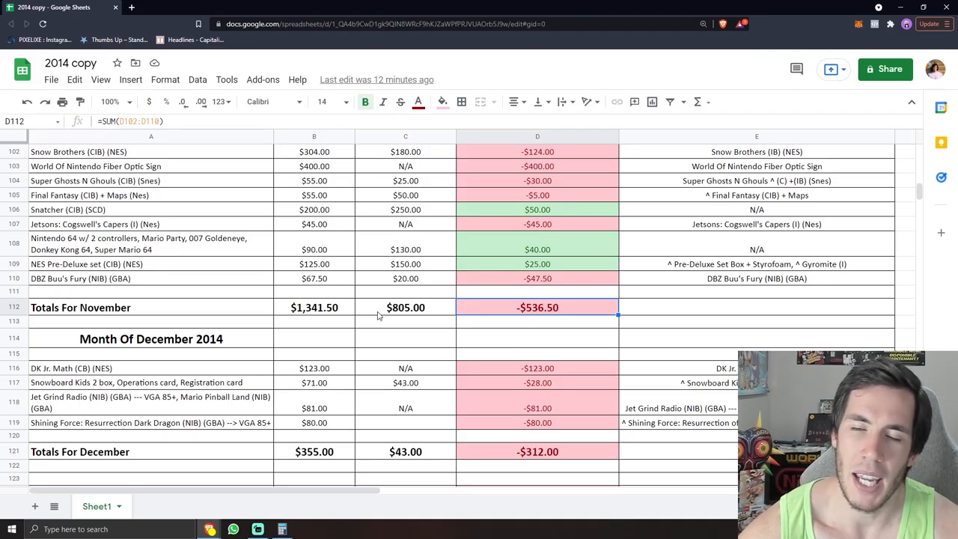
# Step: Scroll to December 2014 and select the Jet Grind Radio and Mario Pinball Land lot ($81.00 paid)
pyautogui.scroll(-3)
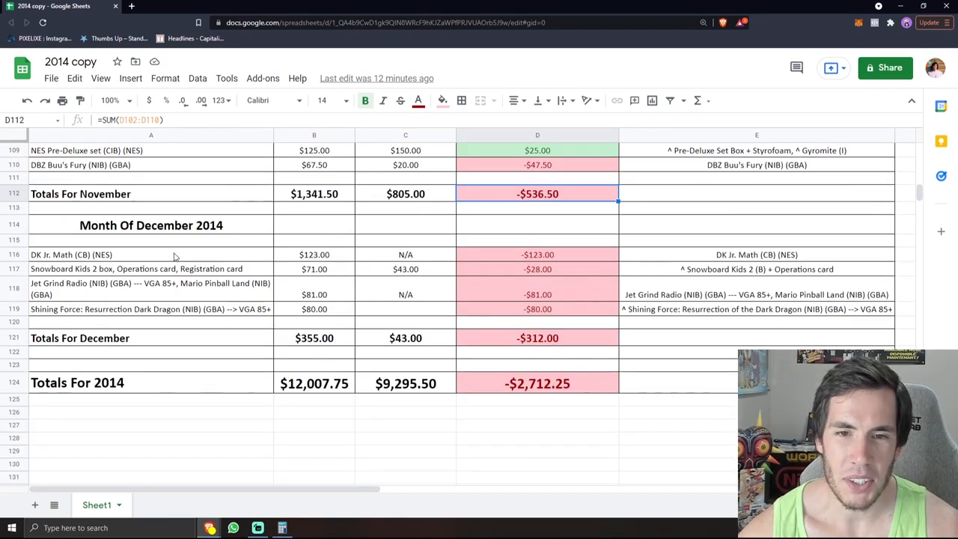
pyautogui.moveTo(165, 257)
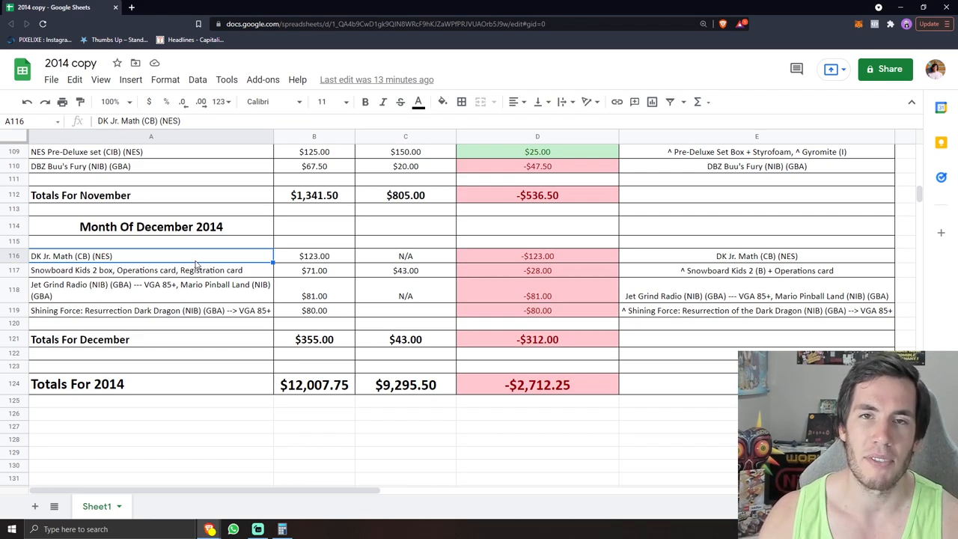
pyautogui.moveTo(300, 265)
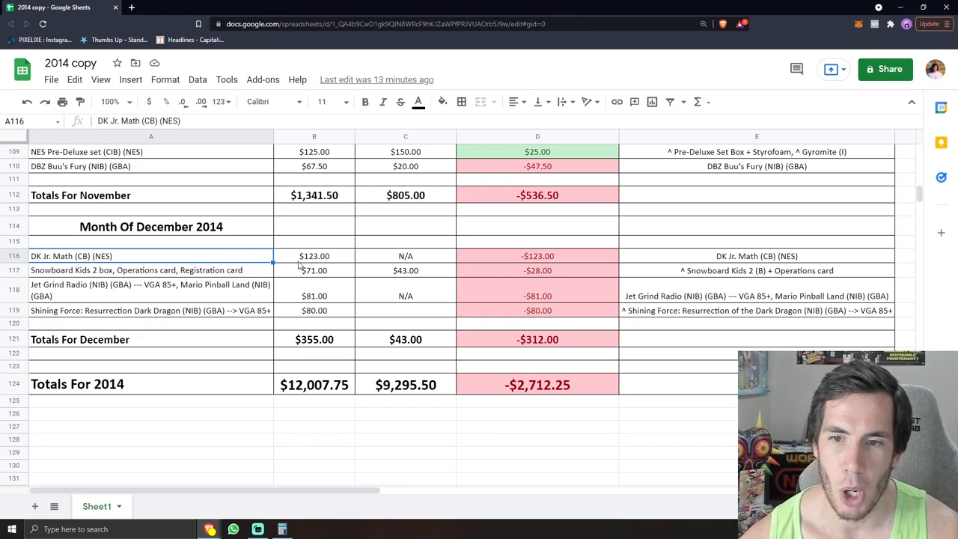
pyautogui.click(313, 255)
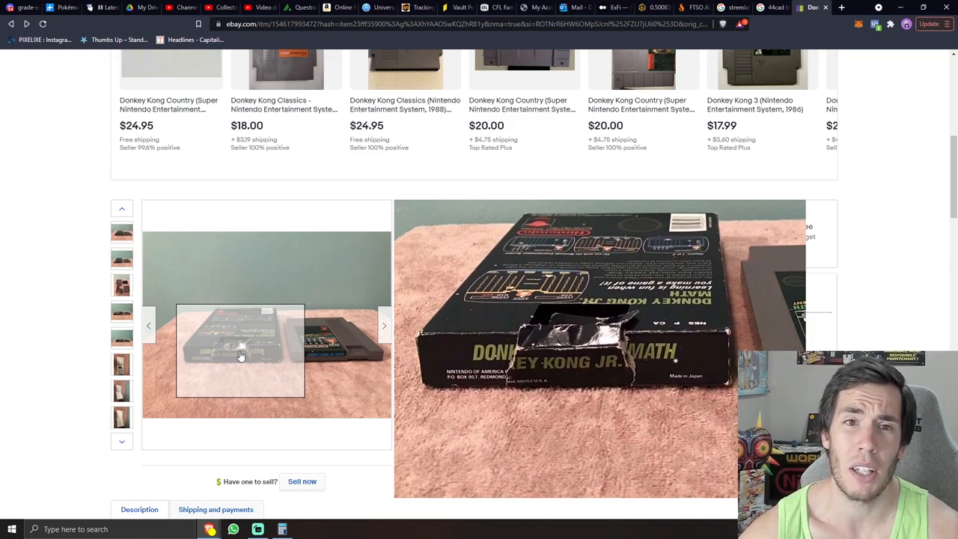
pyautogui.click(53, 6)
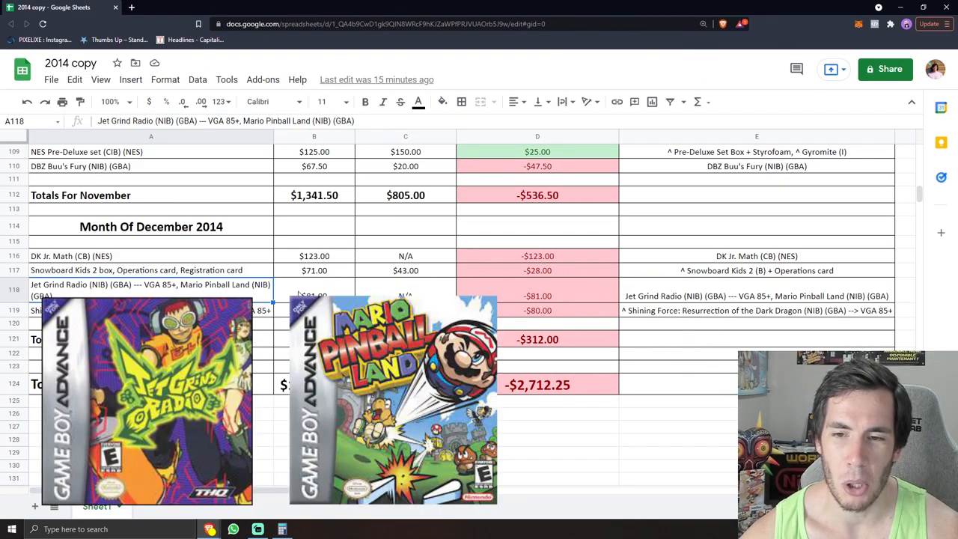
pyautogui.click(314, 290)
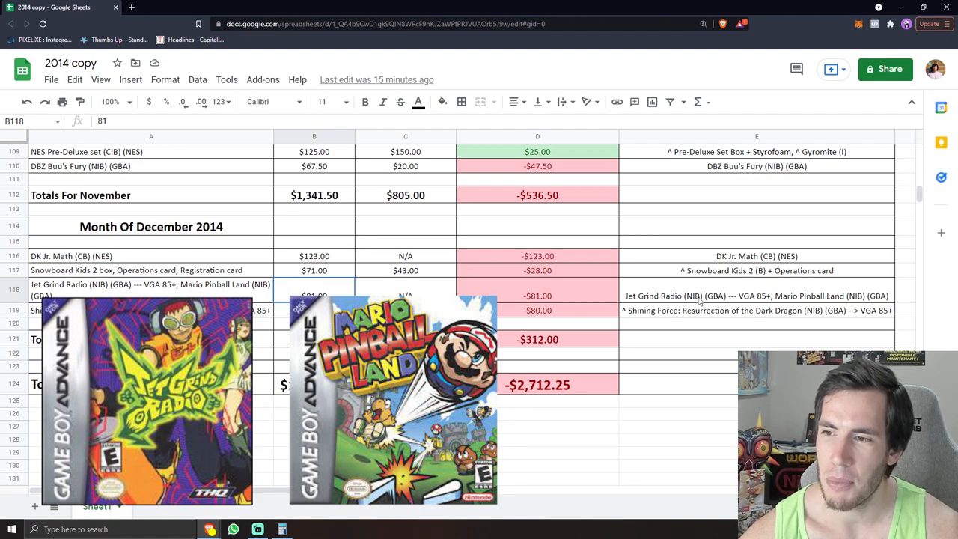
pyautogui.click(756, 295)
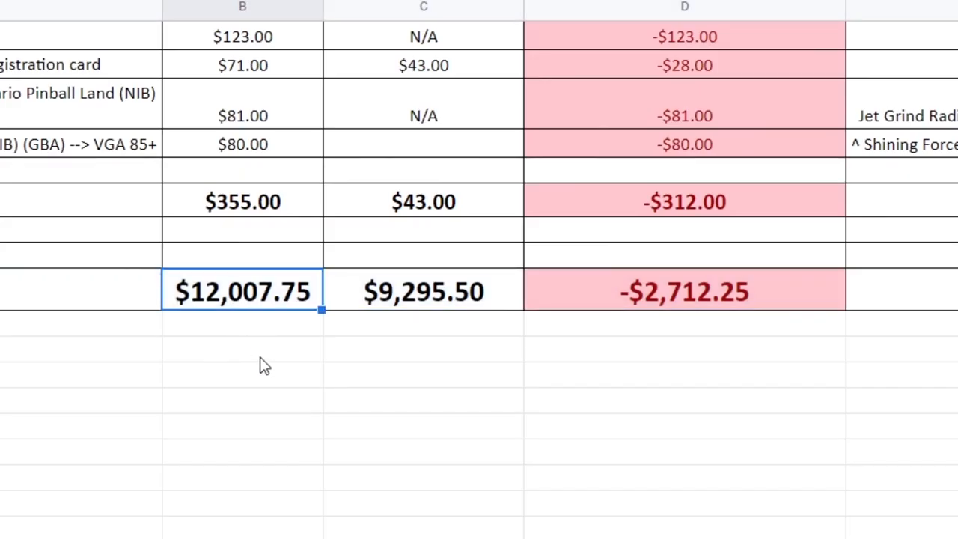
pyautogui.moveTo(479, 314)
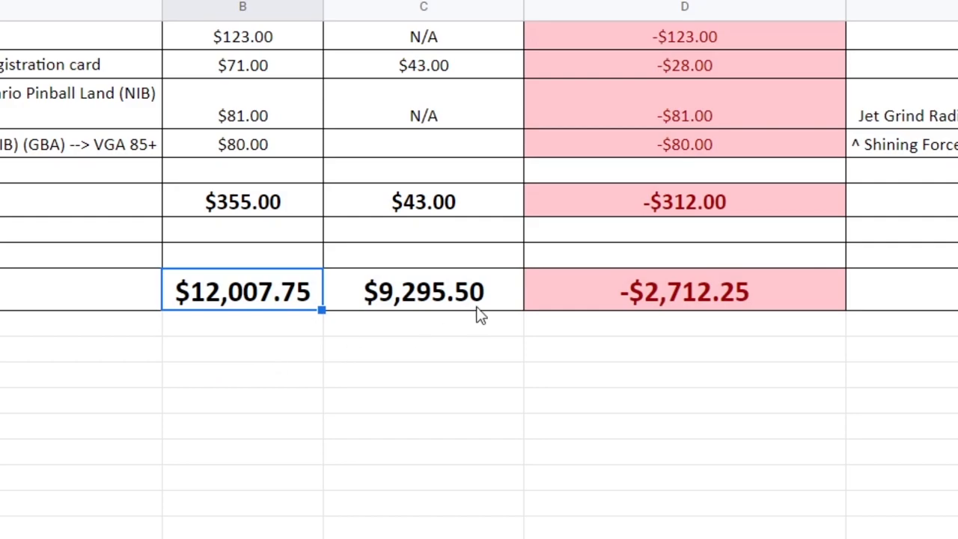
pyautogui.click(423, 292)
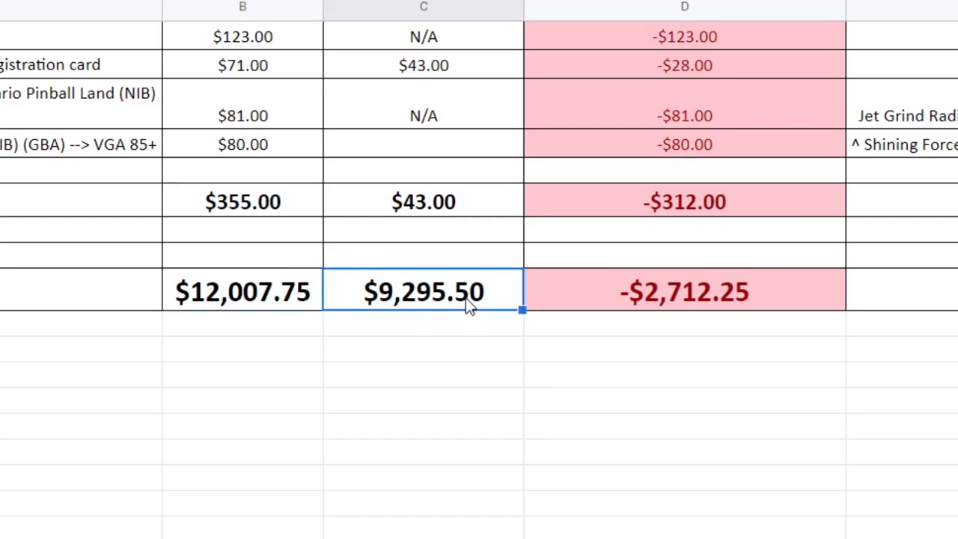
pyautogui.click(683, 291)
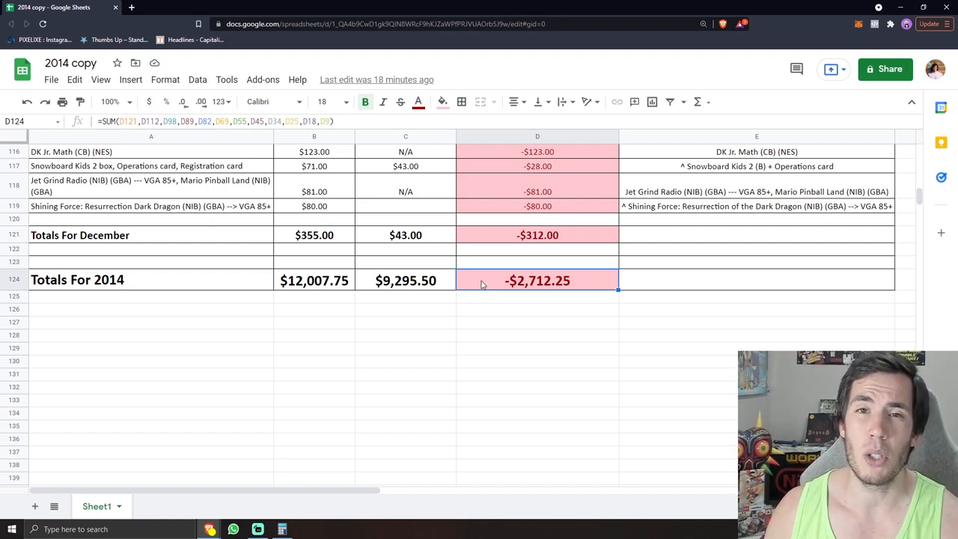
pyautogui.click(756, 309)
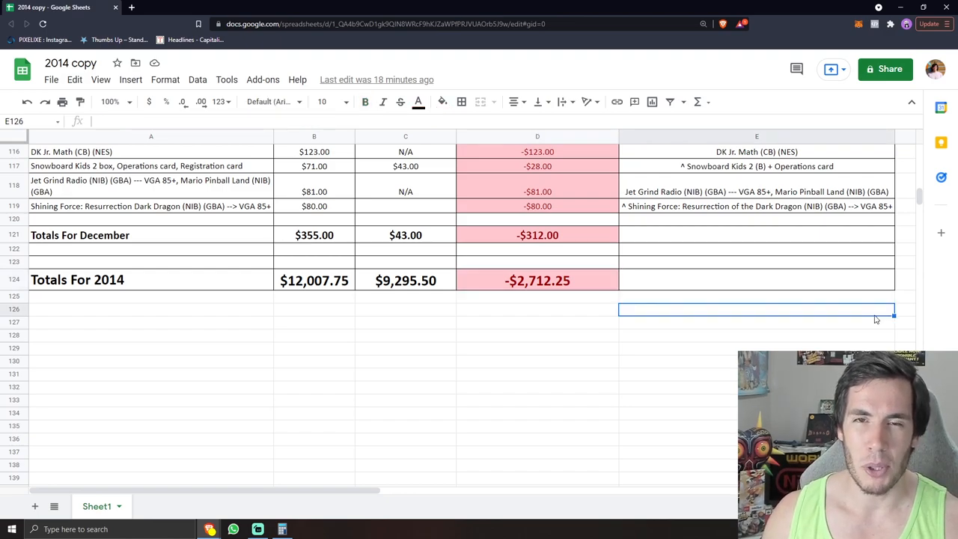